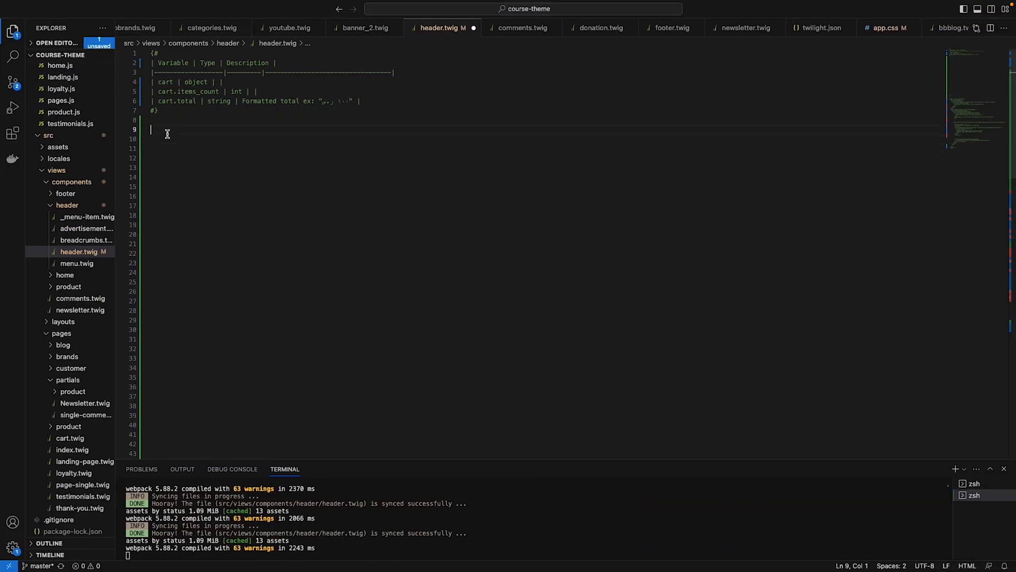
- Add an empty <header class="store-header"> element below the cart-variables comment
{"action": "type", "text": "<header></header>"}
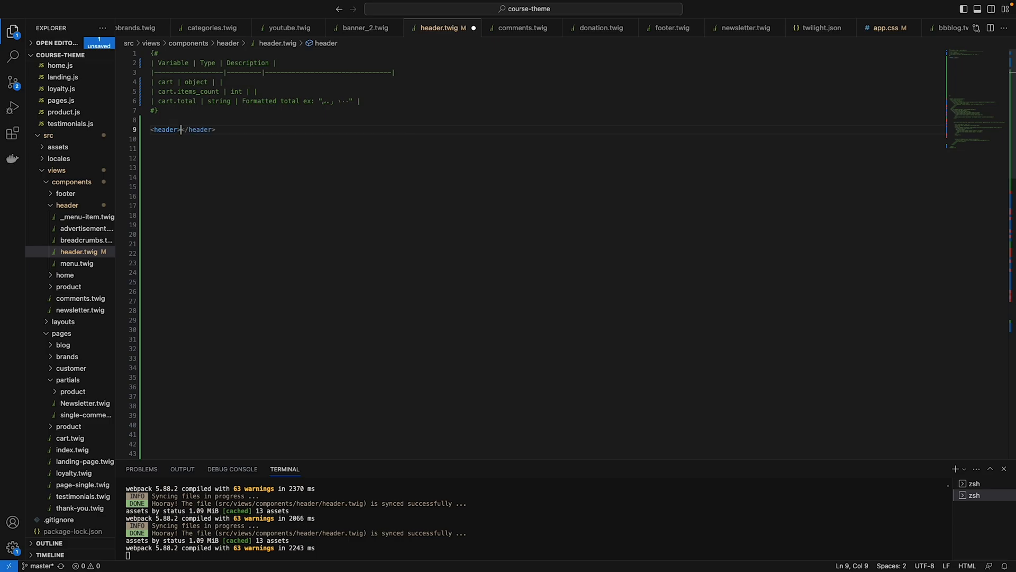
{"action": "key", "text": "Enter"}
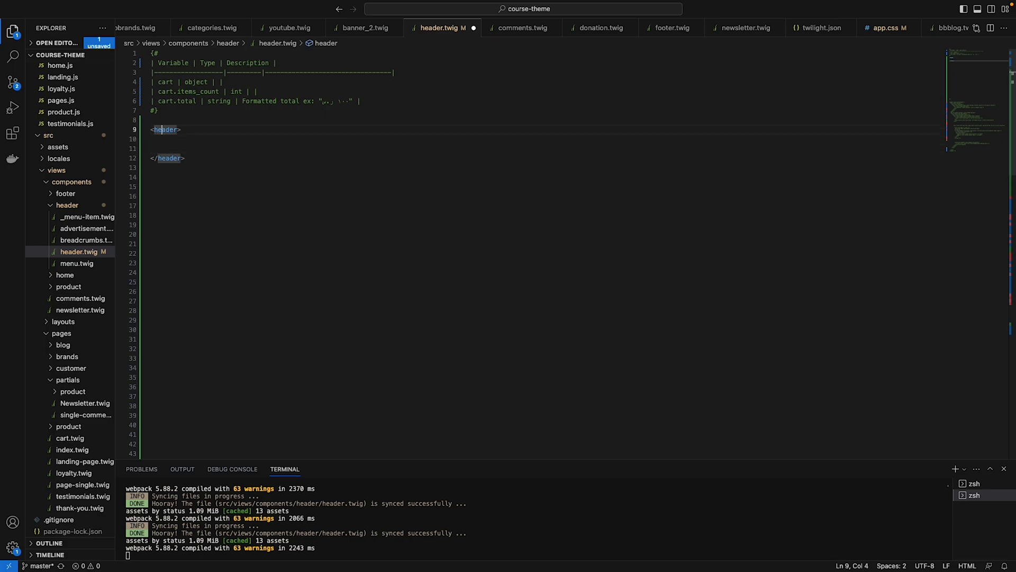
{"action": "type", "text": "class=\"store-header\""}
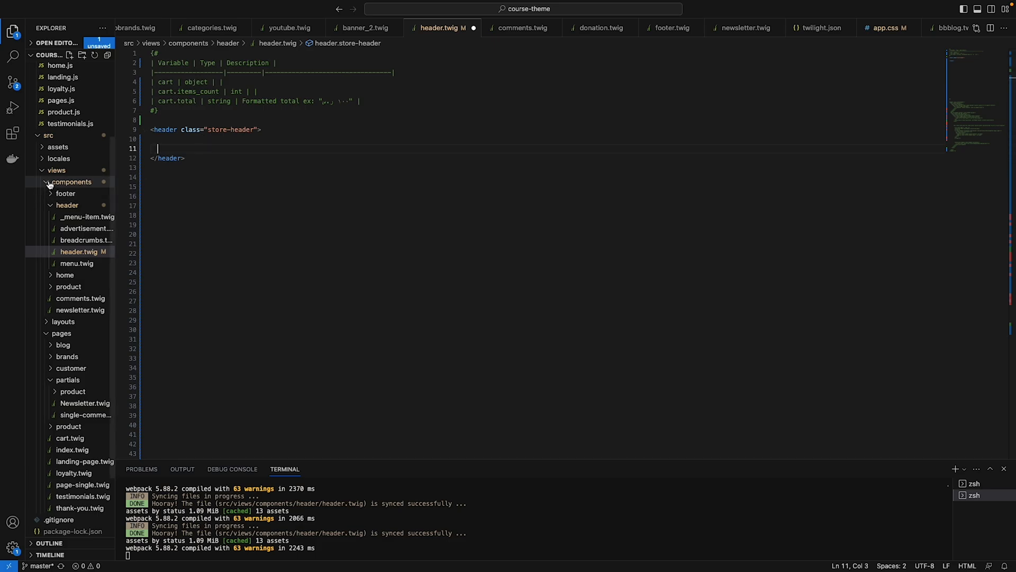
- Check components/footer/contacts.twig, then start a {% component 'footer.contacts' %} include in the header
{"action": "left_click", "coordinate": [64, 193]}
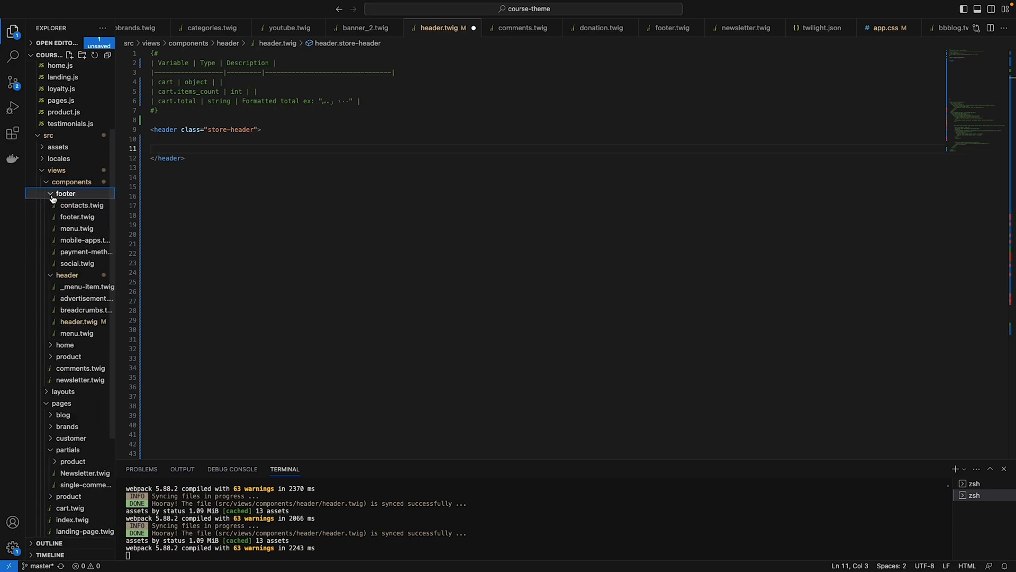
{"action": "mouse_move", "coordinate": [68, 264]}
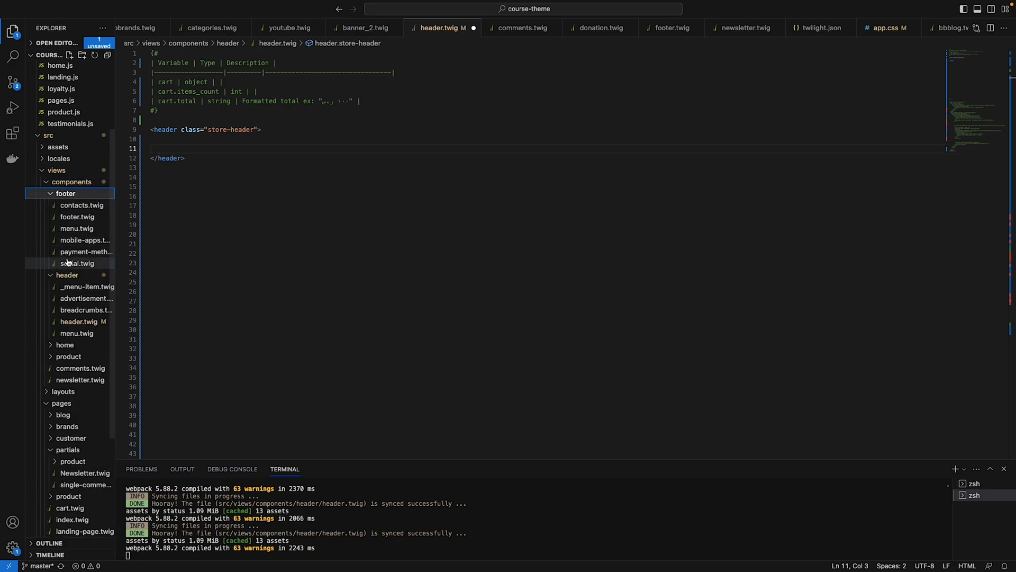
{"action": "left_click", "coordinate": [82, 204]}
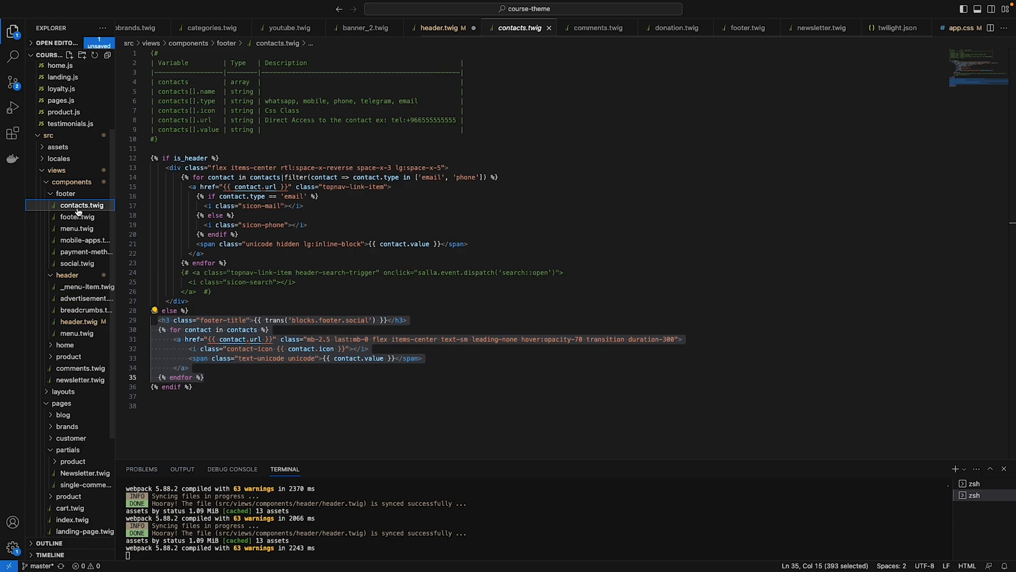
{"action": "left_click", "coordinate": [441, 28]}
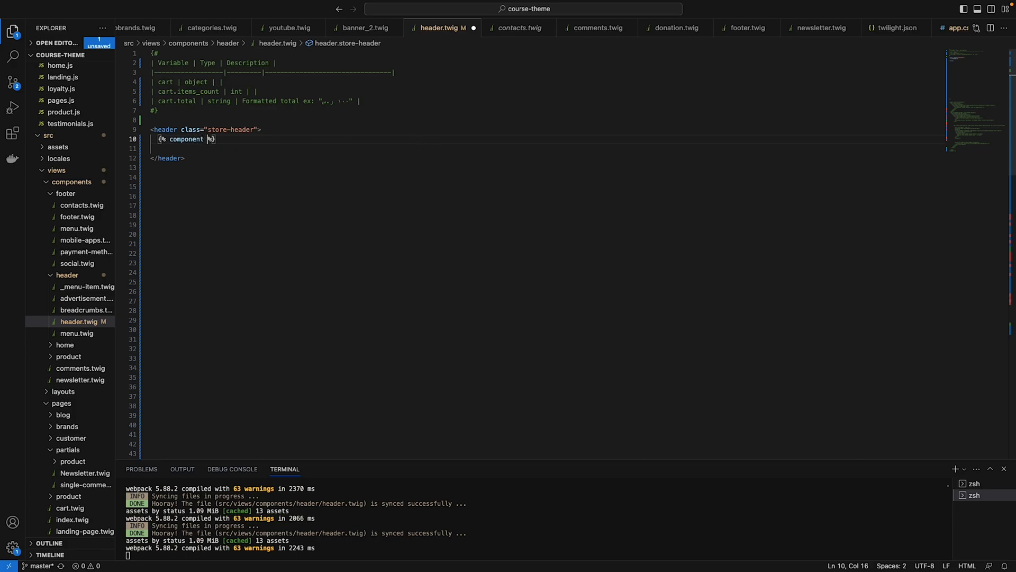
{"action": "type", "text": "''"}
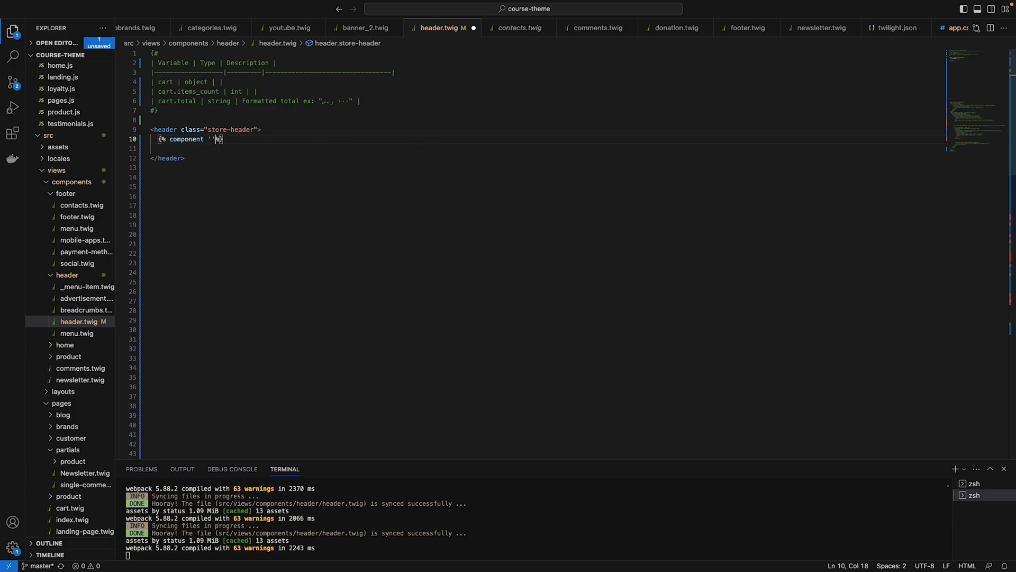
{"action": "key", "text": "Backspace"}
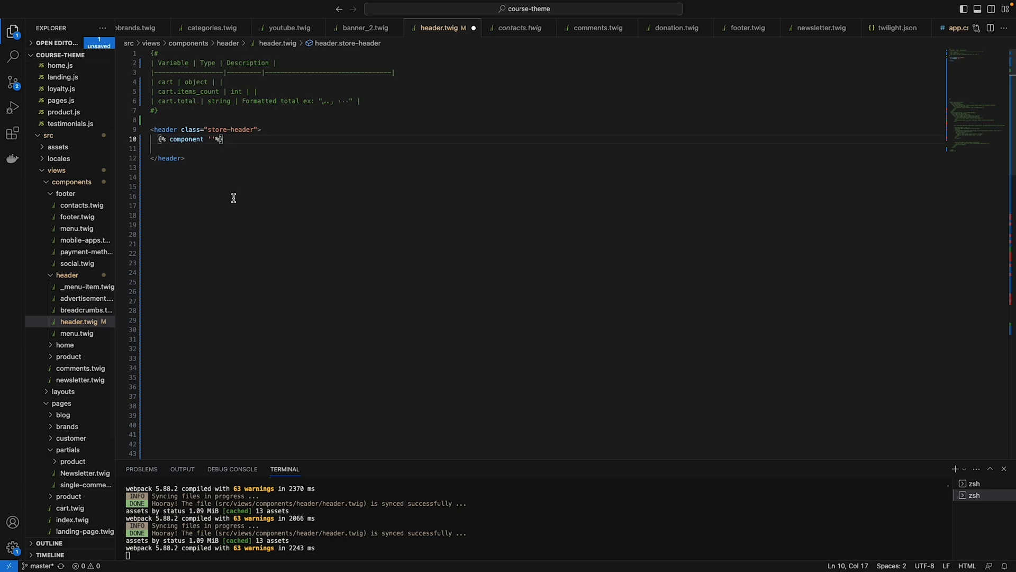
{"action": "type", "text": "footer."}
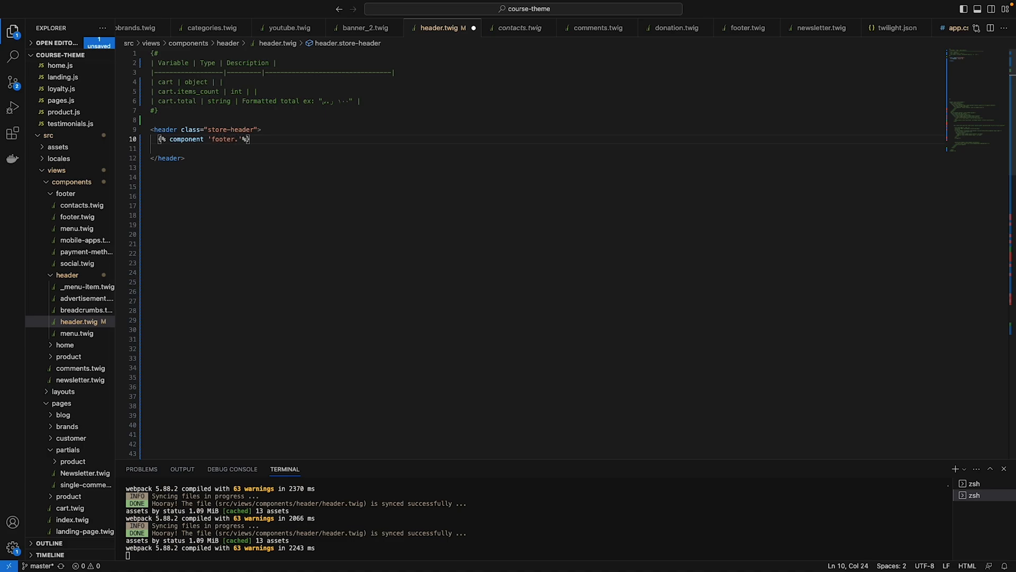
{"action": "type", "text": "contacts"}
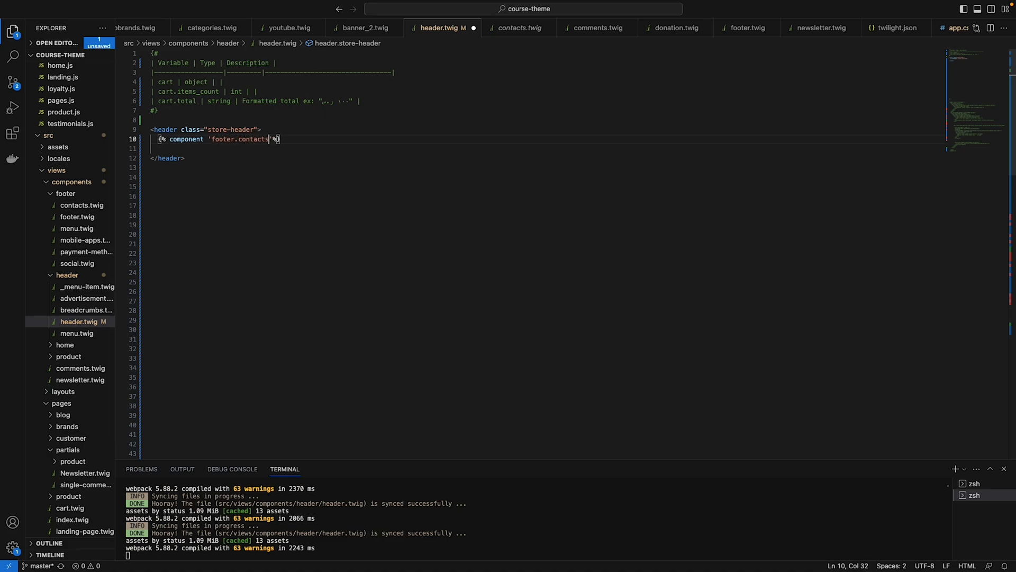
- After checking the variable in contacts.twig, pass with {isHeader:true} to the contacts component
{"action": "left_click", "coordinate": [518, 27]}
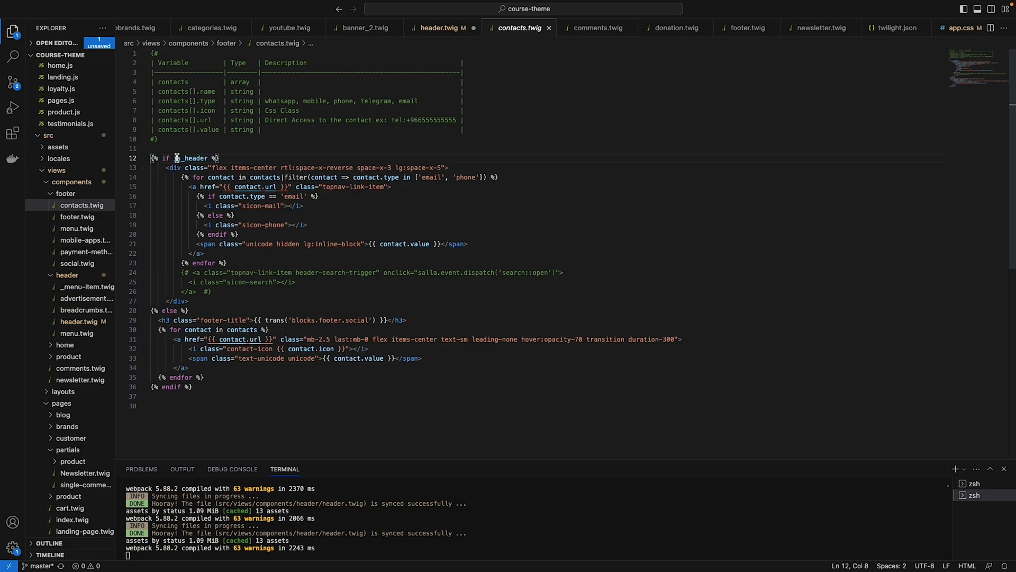
{"action": "double_click", "coordinate": [192, 158]}
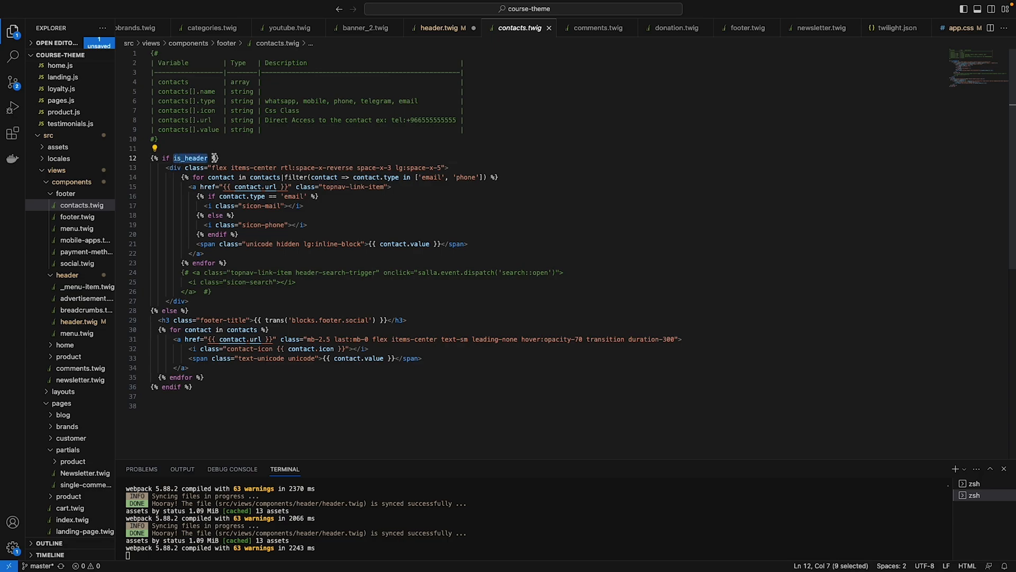
{"action": "left_click", "coordinate": [438, 28]}
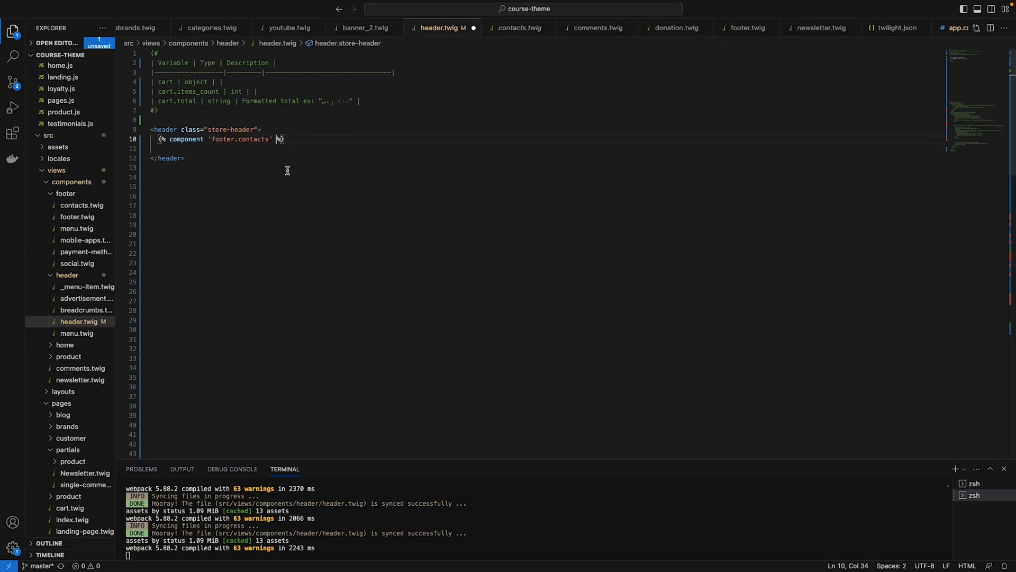
{"action": "type", "text": "with {"}
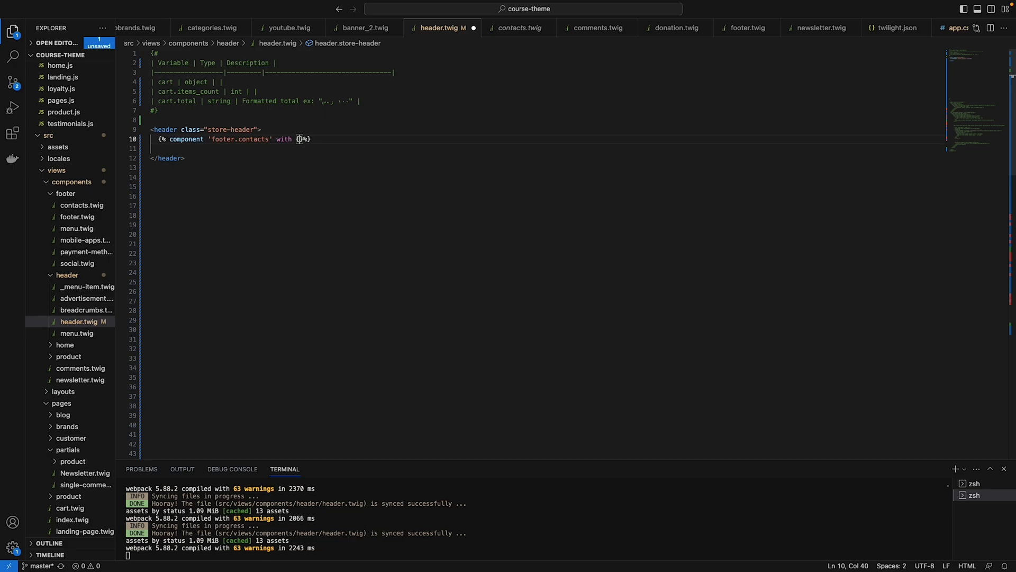
{"action": "type", "text": "ish"}
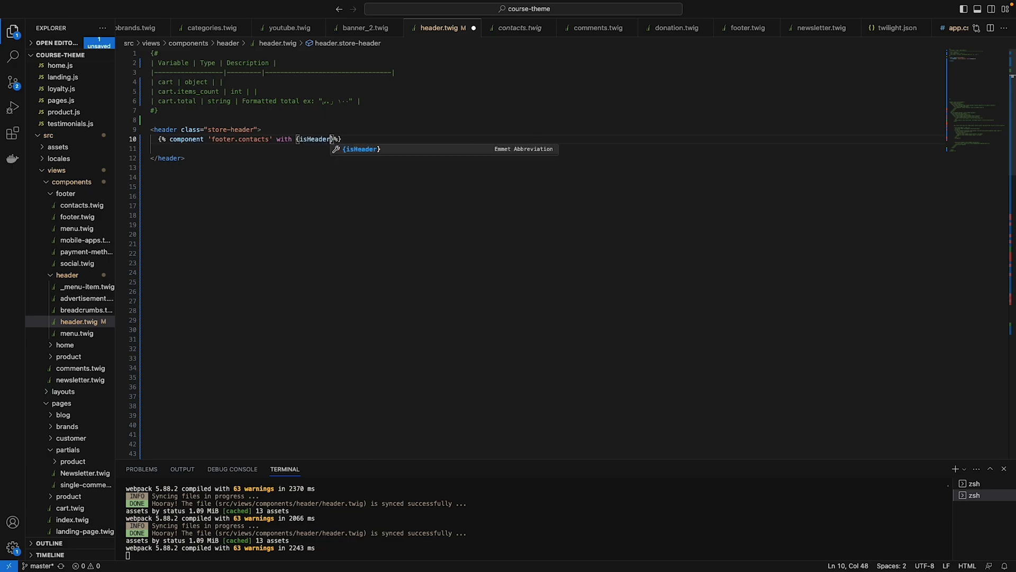
{"action": "type", "text": ":tru"}
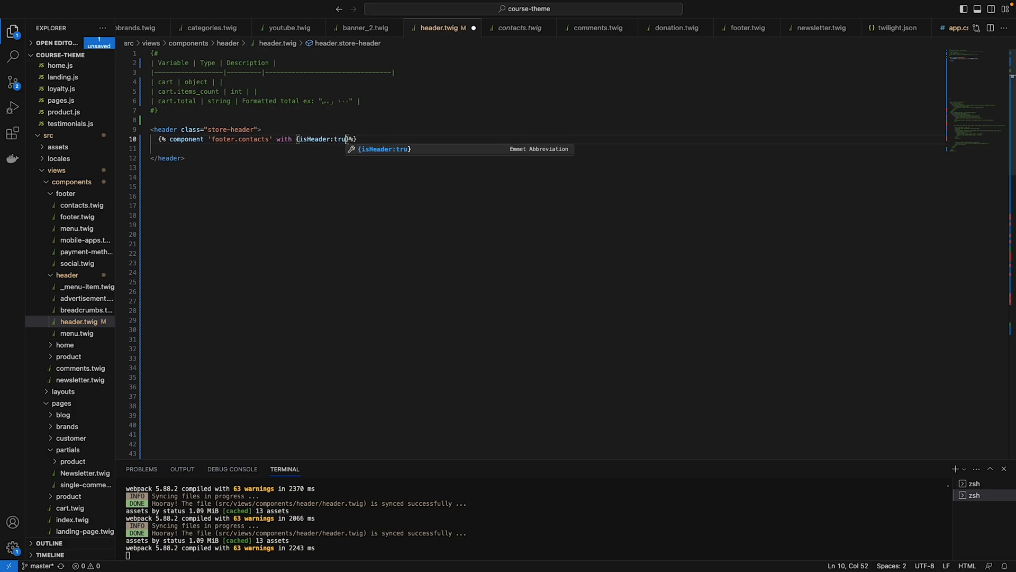
{"action": "type", "text": "e"}
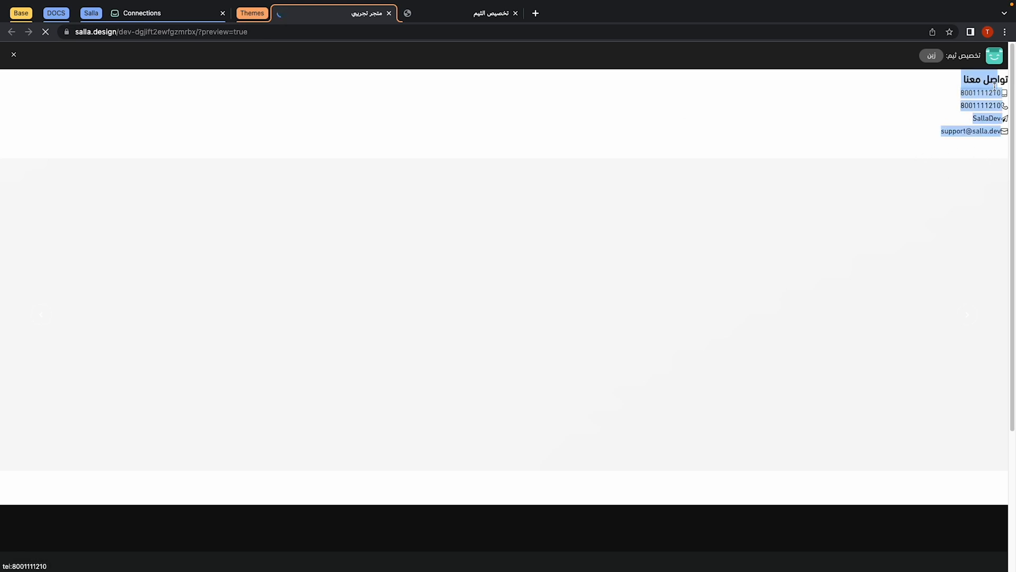
{"action": "mouse_move", "coordinate": [902, 185]}
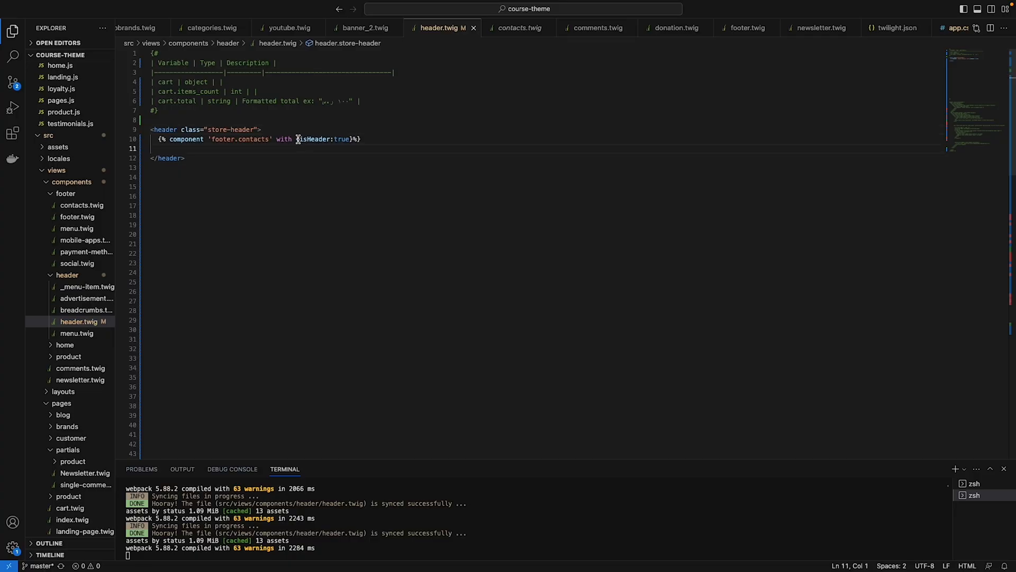
- Replace isHeader with is_header copied from contacts.twig so the parameter name matches
{"action": "double_click", "coordinate": [313, 139]}
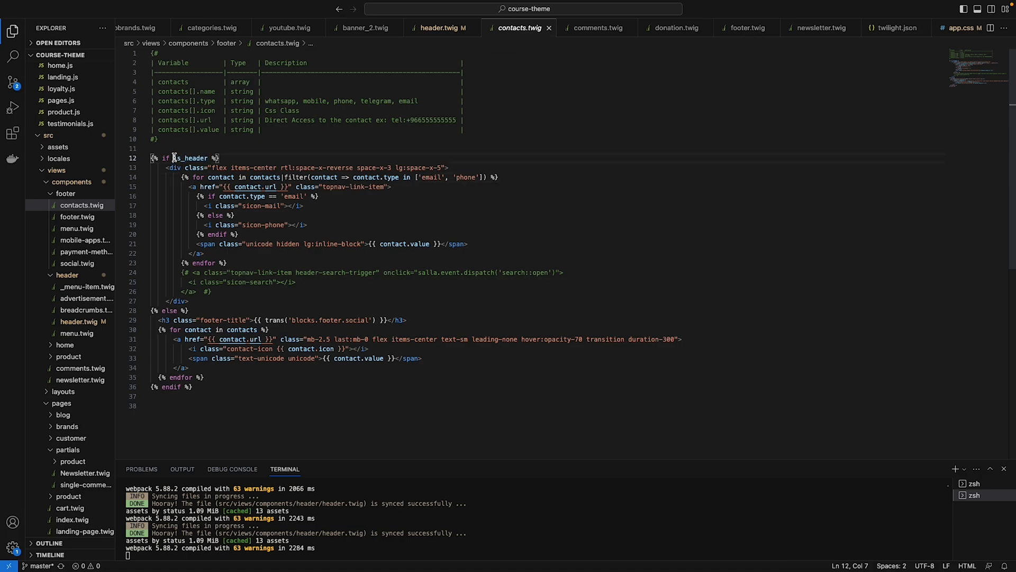
{"action": "double_click", "coordinate": [190, 158]}
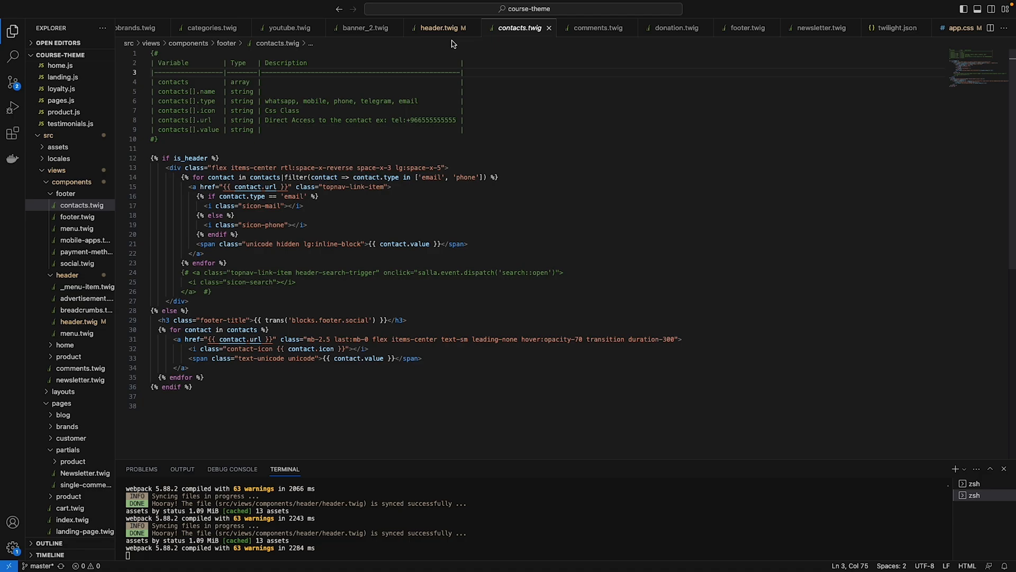
{"action": "left_click", "coordinate": [444, 27]}
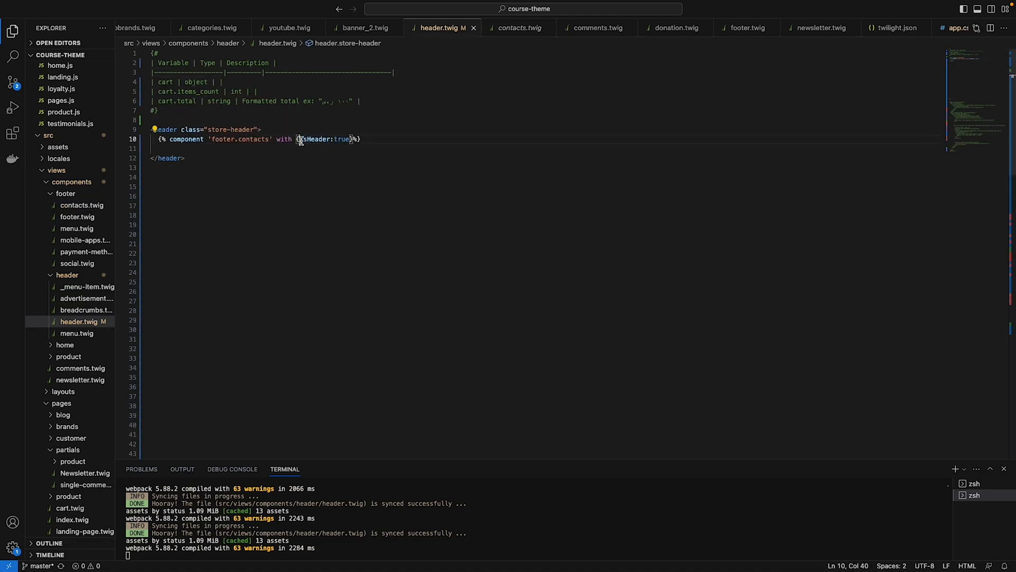
{"action": "double_click", "coordinate": [317, 139]}
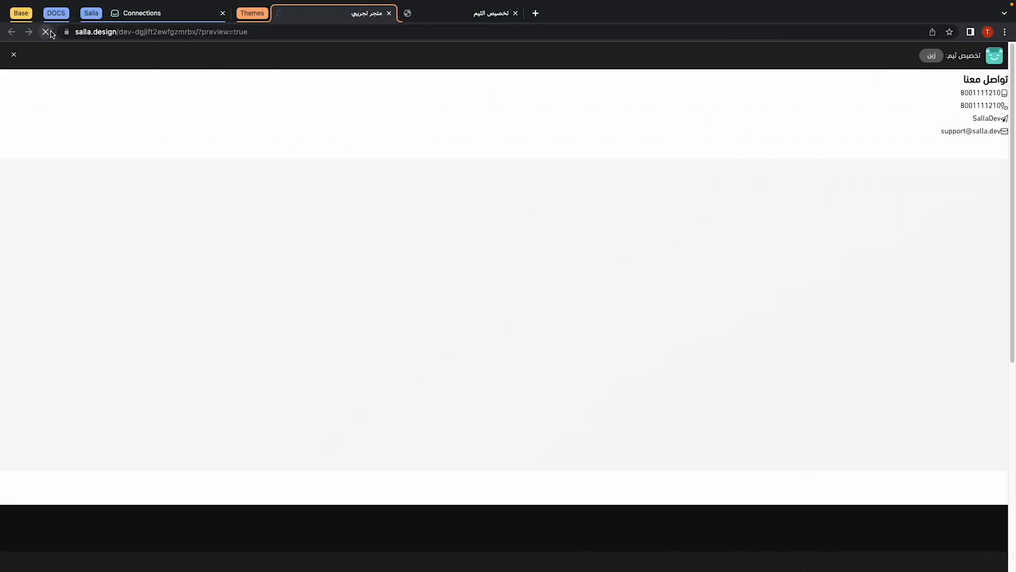
- Reload the Salla store preview to check the contact details block
{"action": "left_click", "coordinate": [46, 32]}
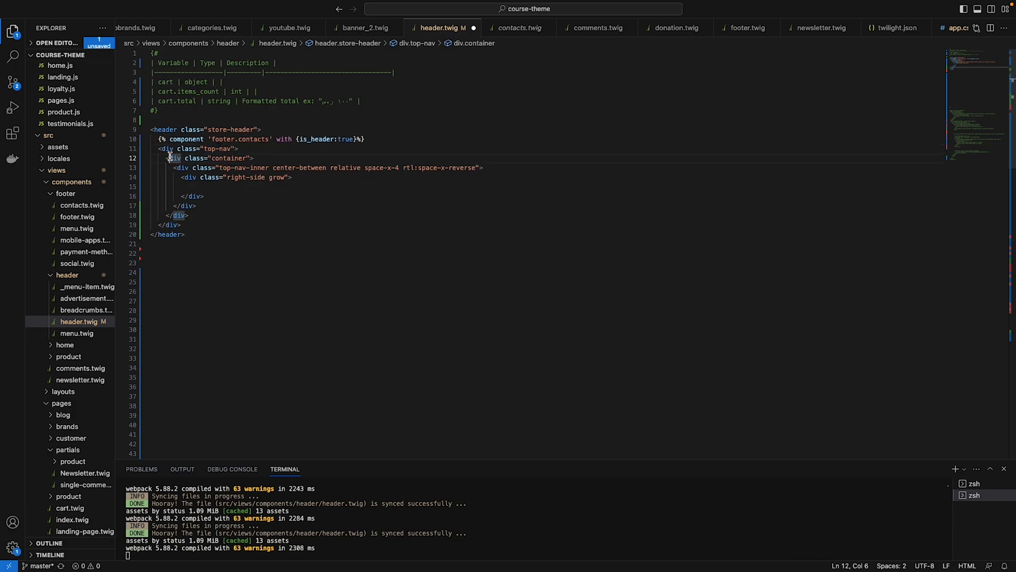
- Move the footer.contacts component with is_header:true into the top-nav right-side div
{"action": "left_click", "coordinate": [190, 215]}
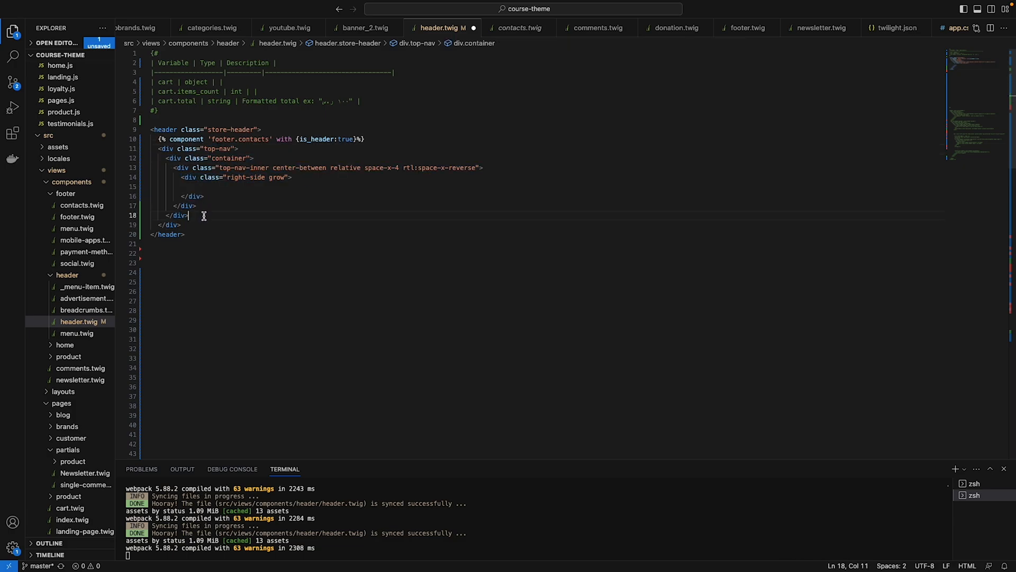
{"action": "left_click_drag", "start_coordinate": [222, 139], "coordinate": [365, 138]}
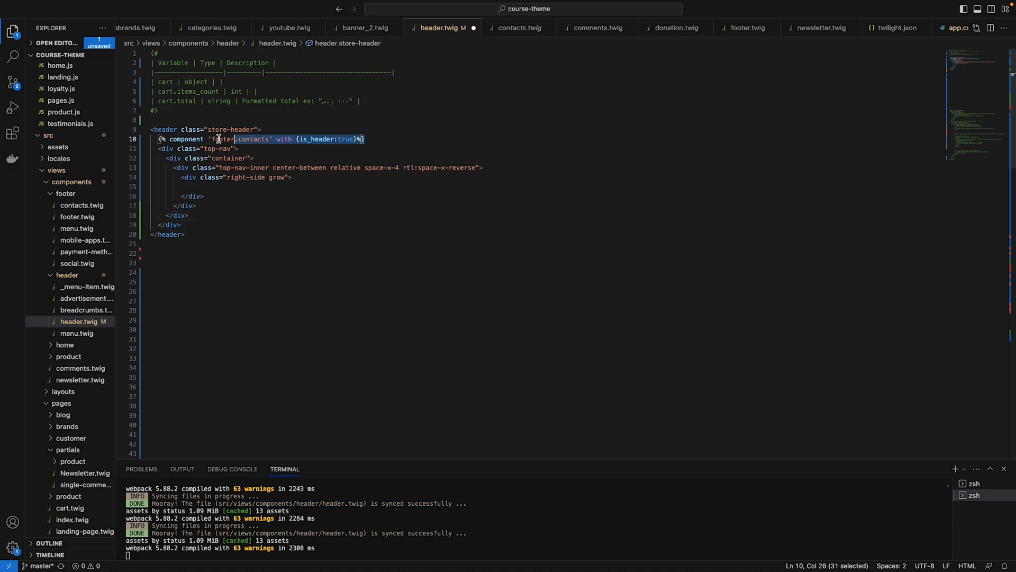
{"action": "key", "text": "Delete"}
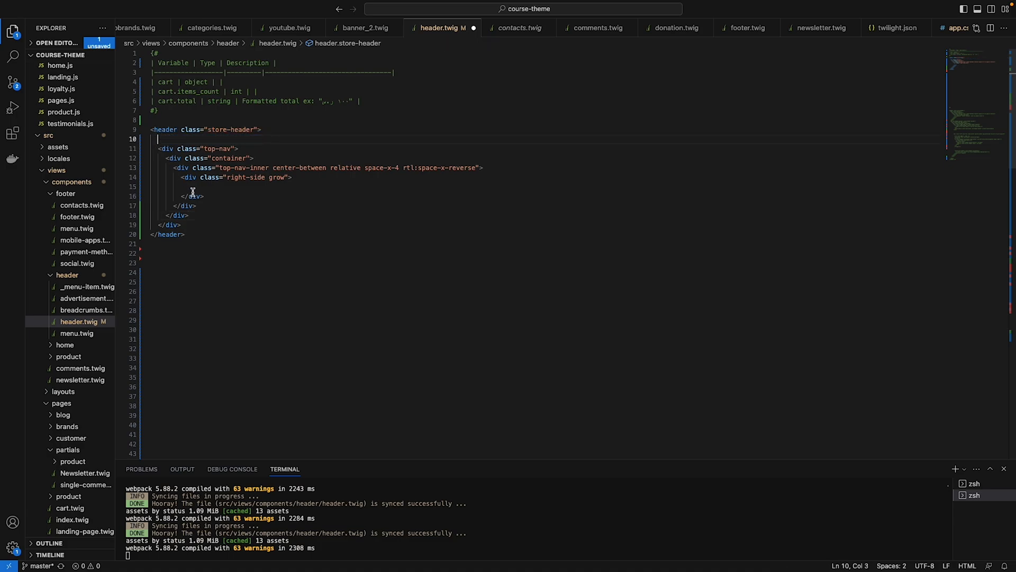
{"action": "type", "text": "{% component 'footer.contacts' with {is_header:true} %}"}
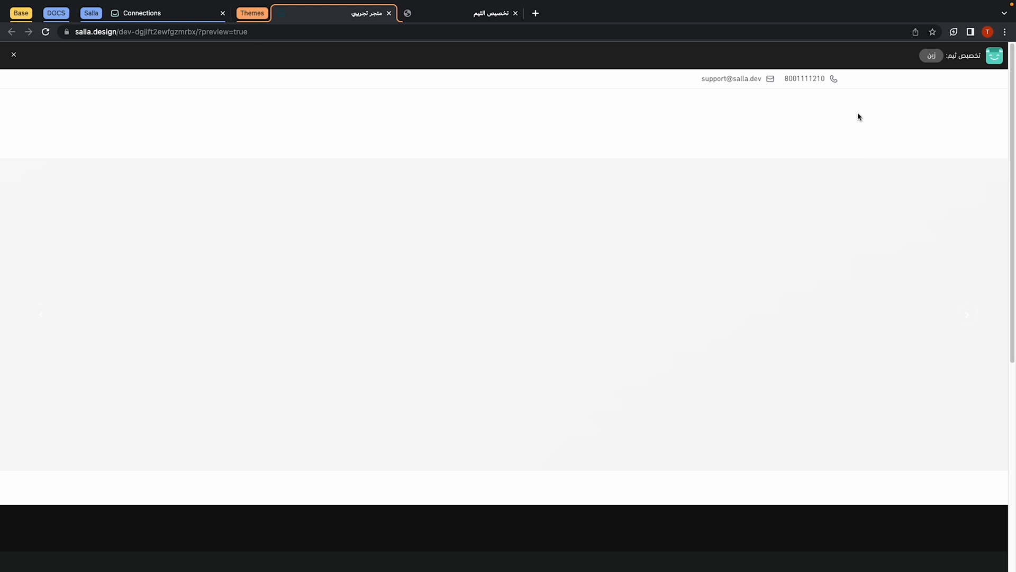
{"action": "mouse_move", "coordinate": [908, 108]}
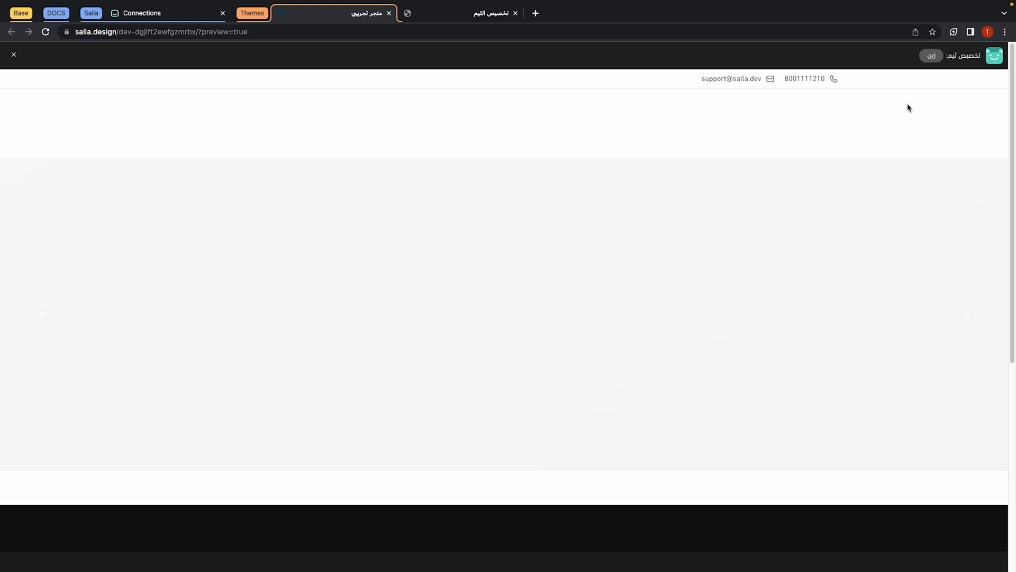
{"action": "mouse_move", "coordinate": [160, 135]}
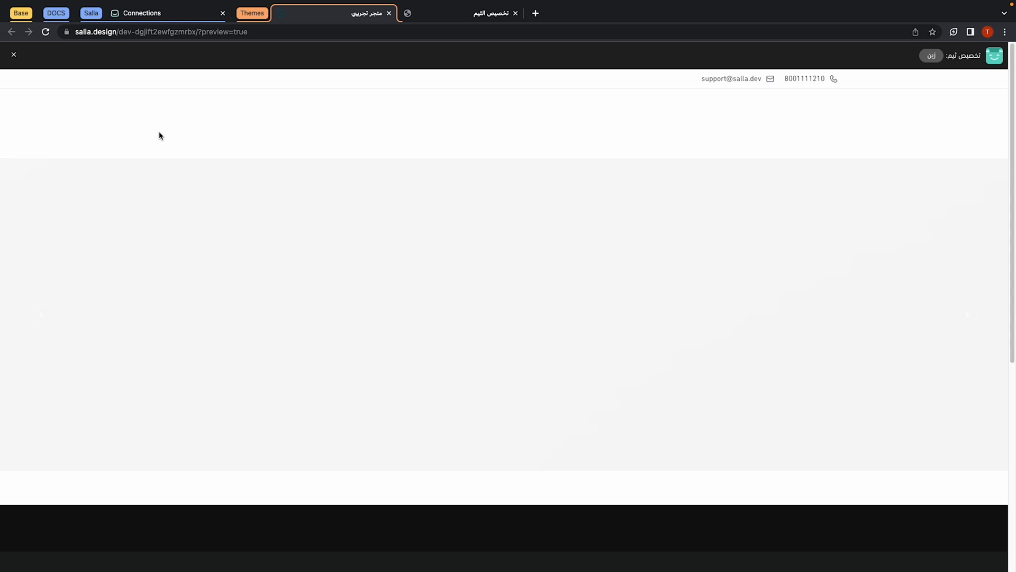
{"action": "mouse_move", "coordinate": [12, 117]}
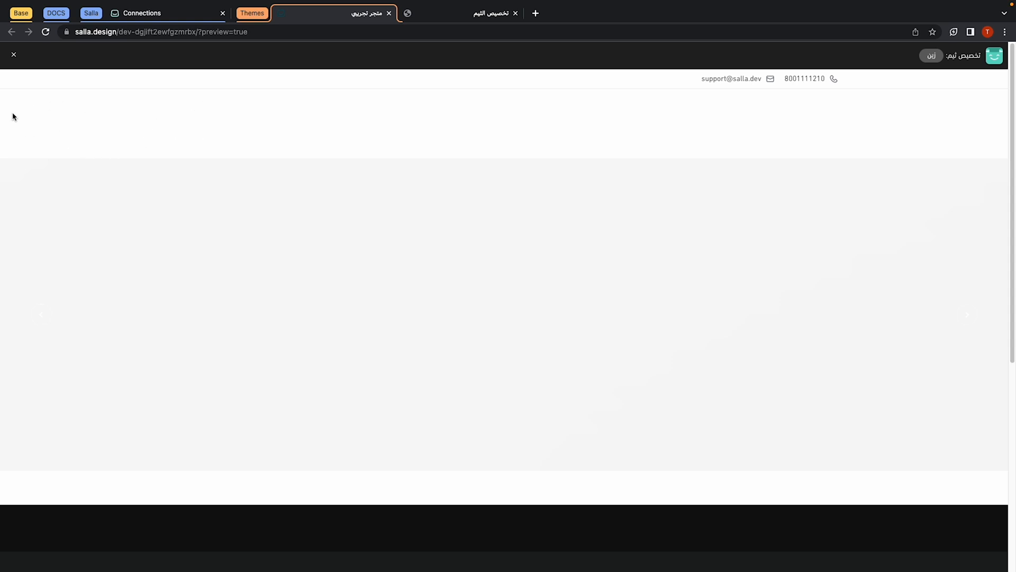
{"action": "mouse_move", "coordinate": [864, 108]}
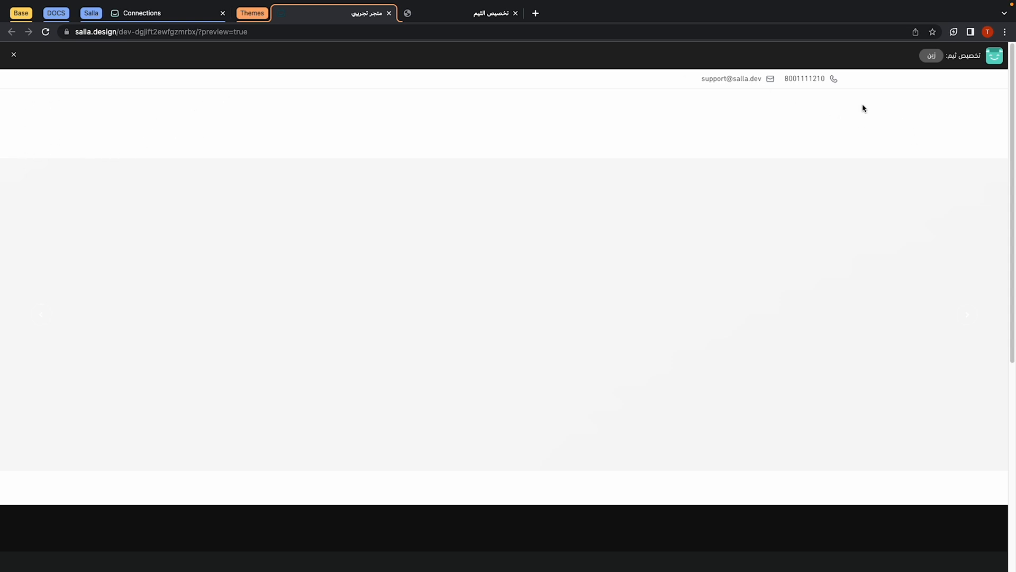
{"action": "mouse_move", "coordinate": [847, 154]}
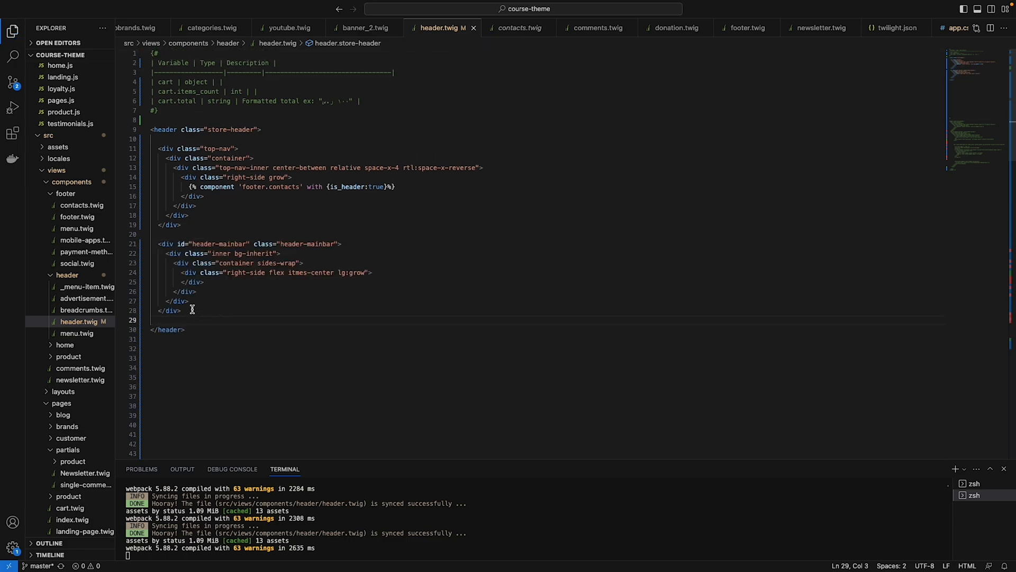
- Add the header-mainbar structure with an <a class="navbar-brand" href="{{store.url}}"> link
{"action": "left_click_drag", "start_coordinate": [155, 253], "coordinate": [181, 310]}
{"action": "type", "text": "<a >"}
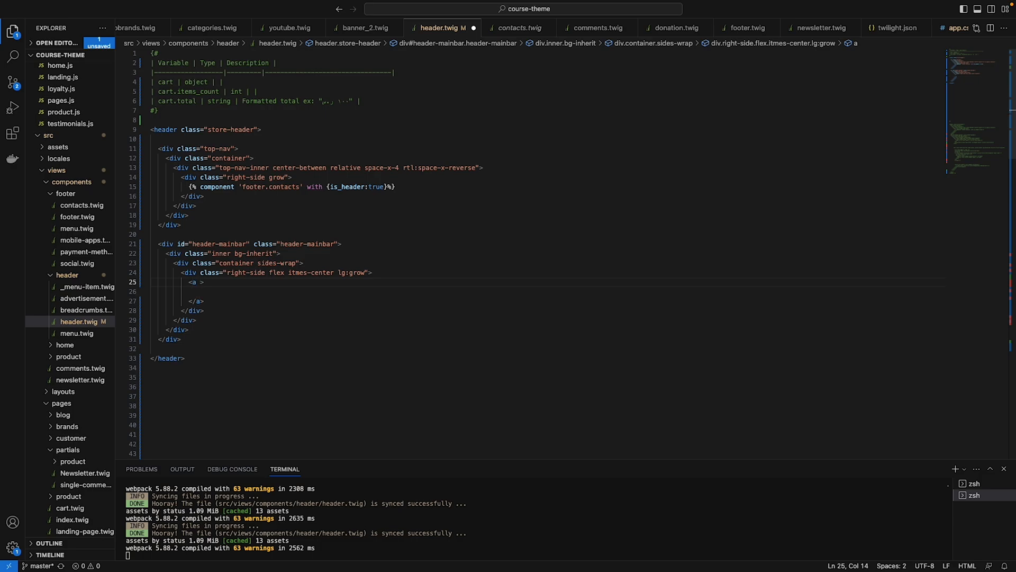
{"action": "type", "text": "href=\"\""}
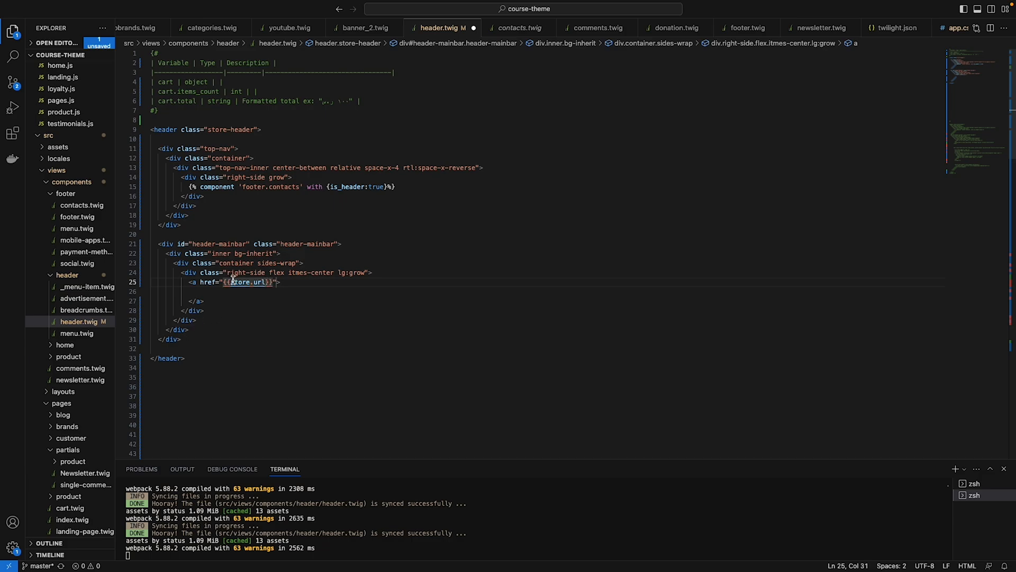
{"action": "left_click", "coordinate": [240, 282]}
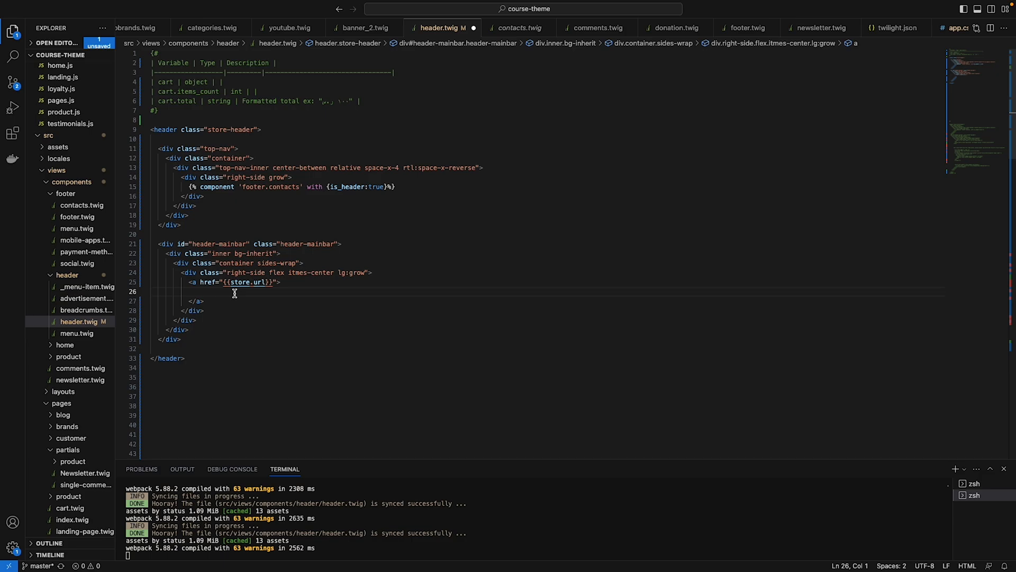
- Inside the link add <img src="{{store.logo}}" alt="{{store.name}}"/> for the store logo
{"action": "left_click", "coordinate": [227, 296]}
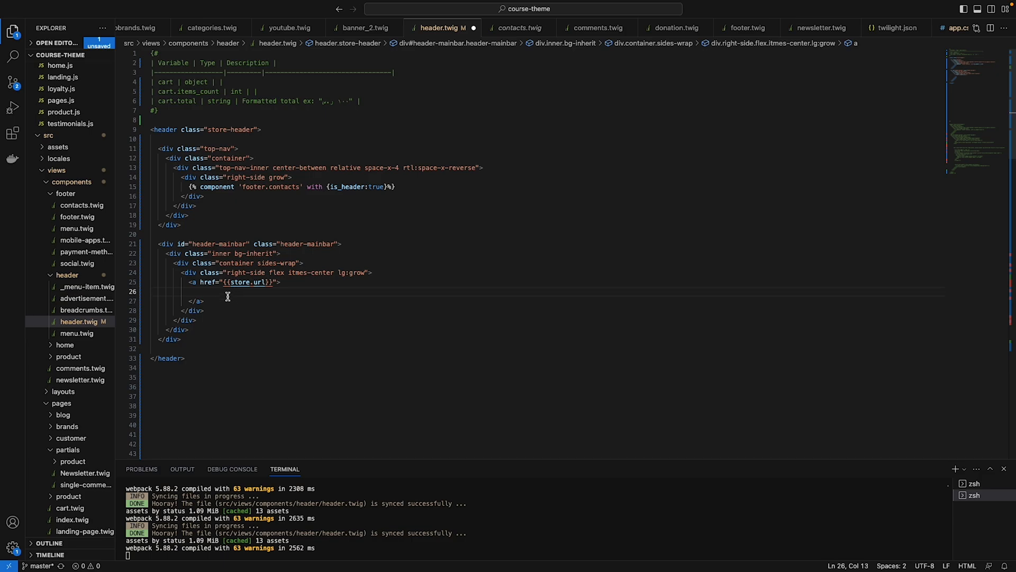
{"action": "type", "text": "i"}
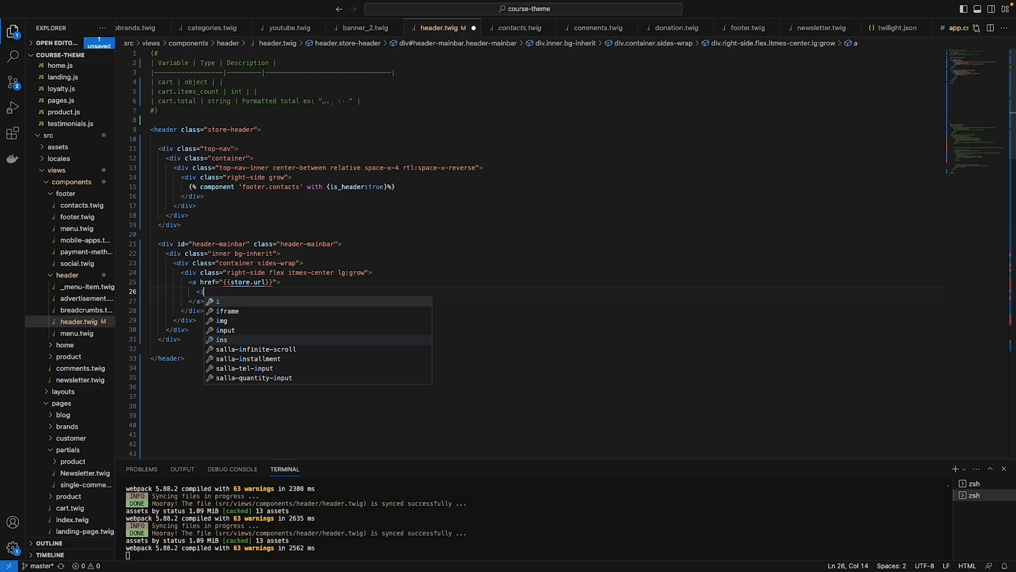
{"action": "type", "text": "img />"}
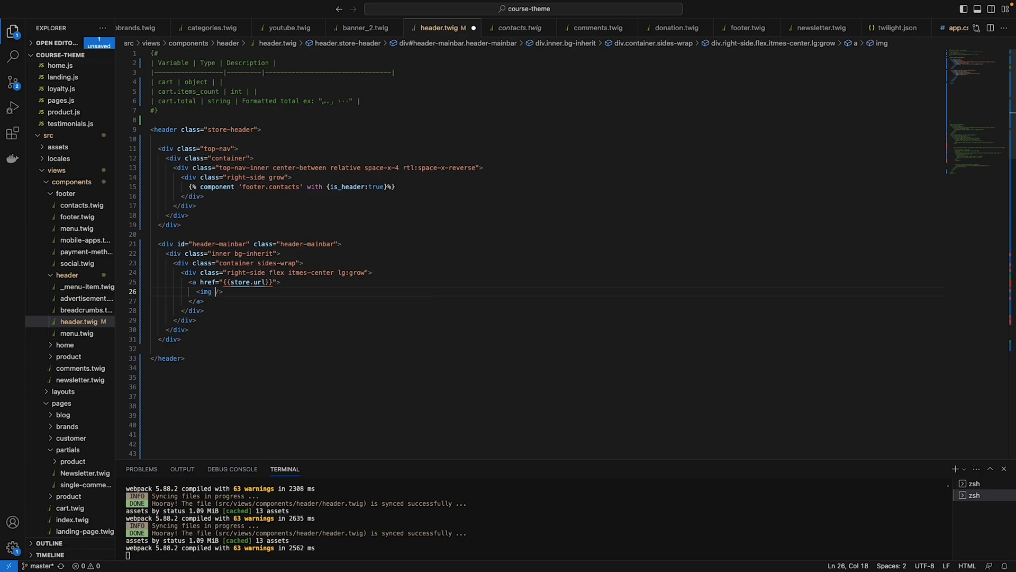
{"action": "type", "text": "src=\"\""}
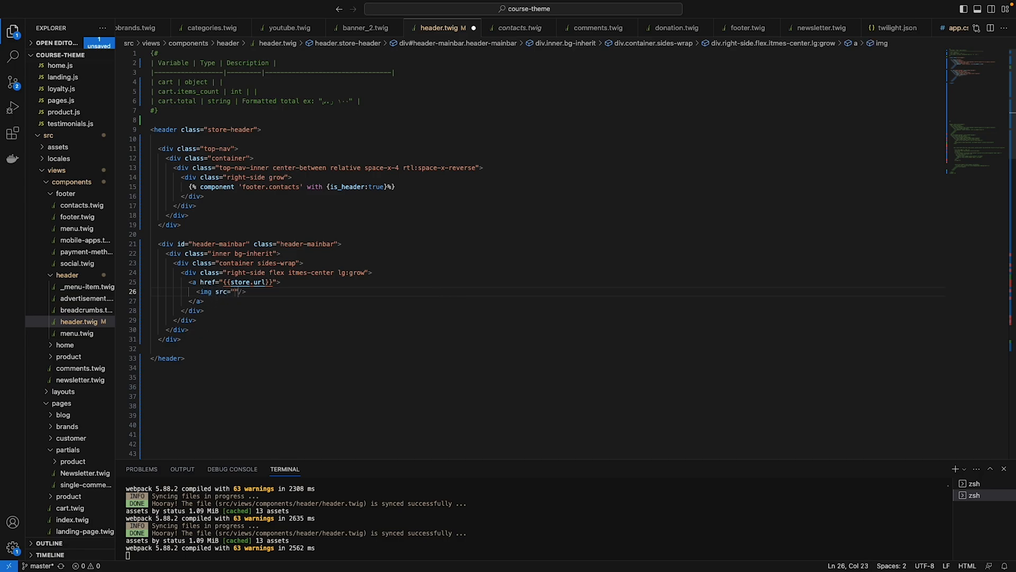
{"action": "type", "text": "{{}}"}
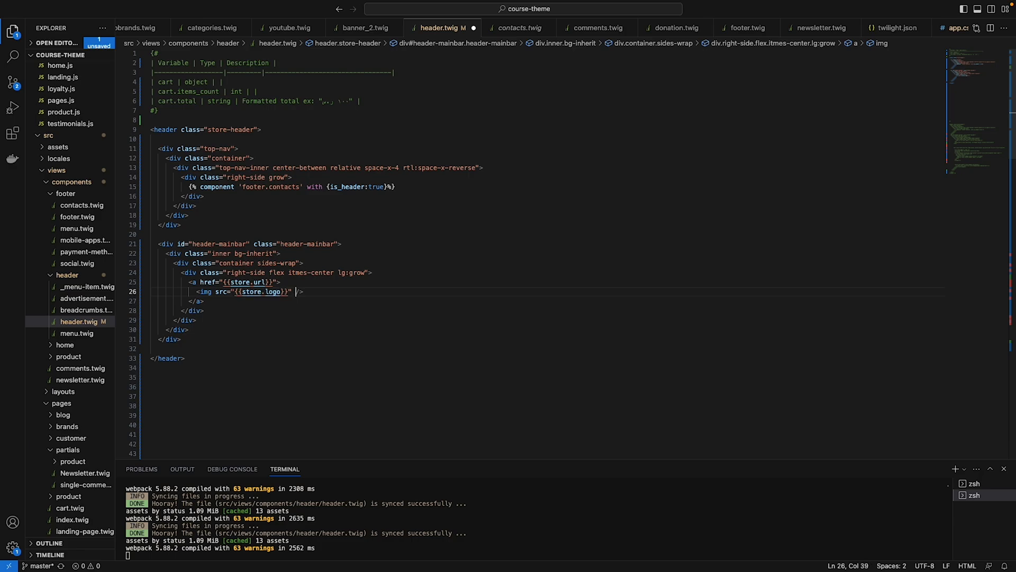
{"action": "type", "text": "alt"}
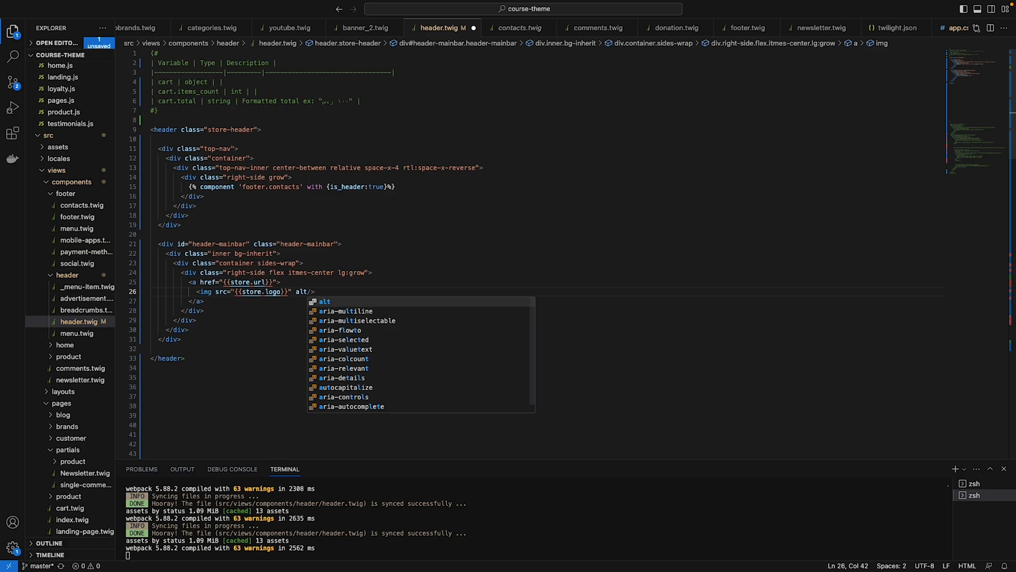
{"action": "type", "text": "=\"\""}
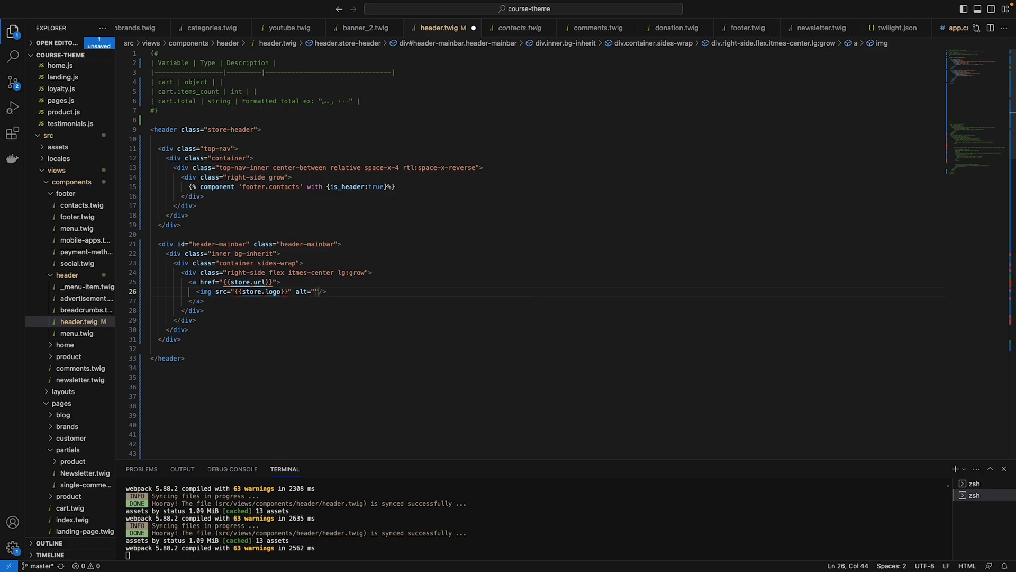
{"action": "type", "text": "{{}}"}
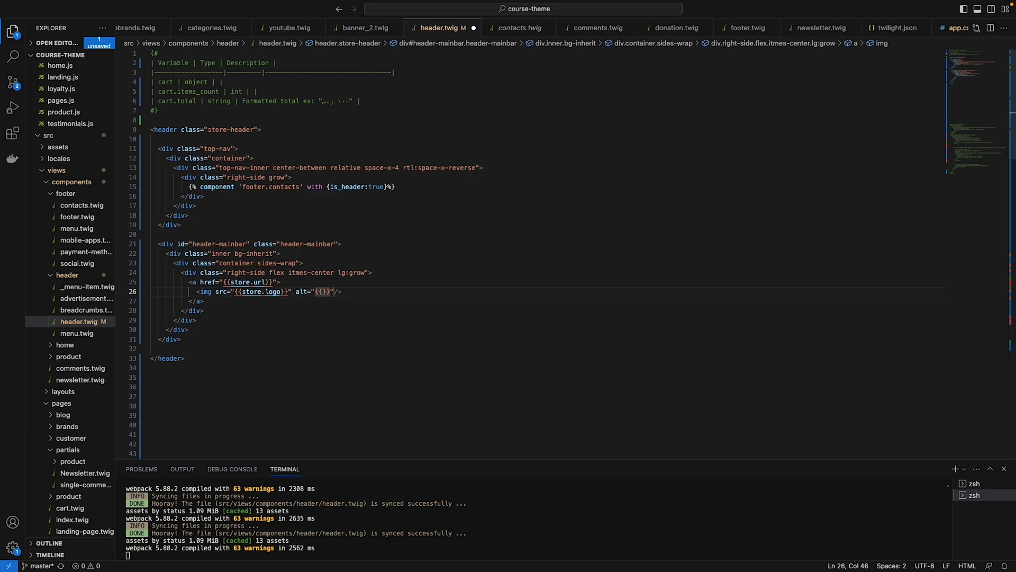
{"action": "type", "text": "store.name"}
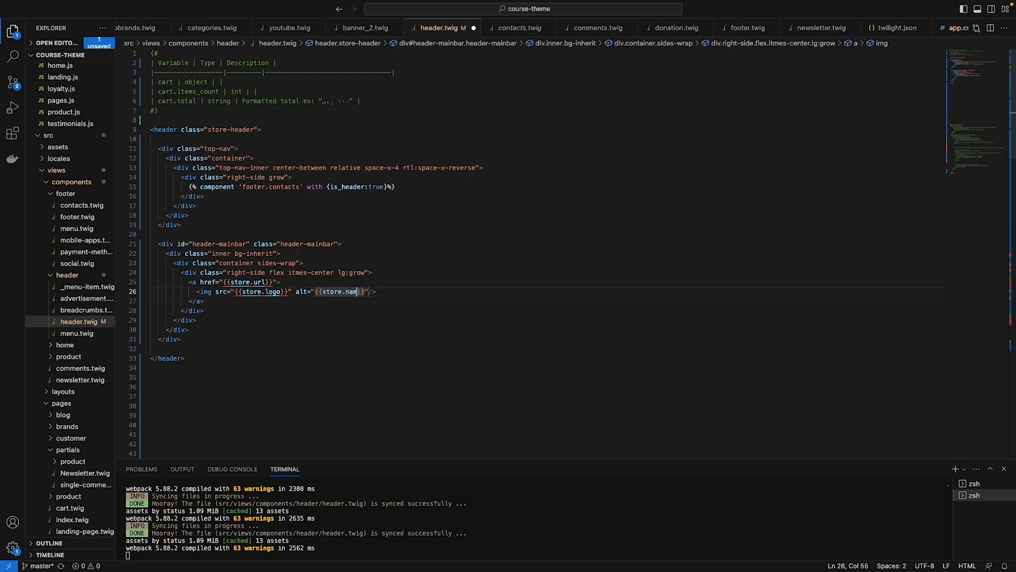
{"action": "type", "text": "e"}
{"action": "left_click", "coordinate": [236, 281]}
{"action": "type", "text": " class=\"navbar-brand\""}
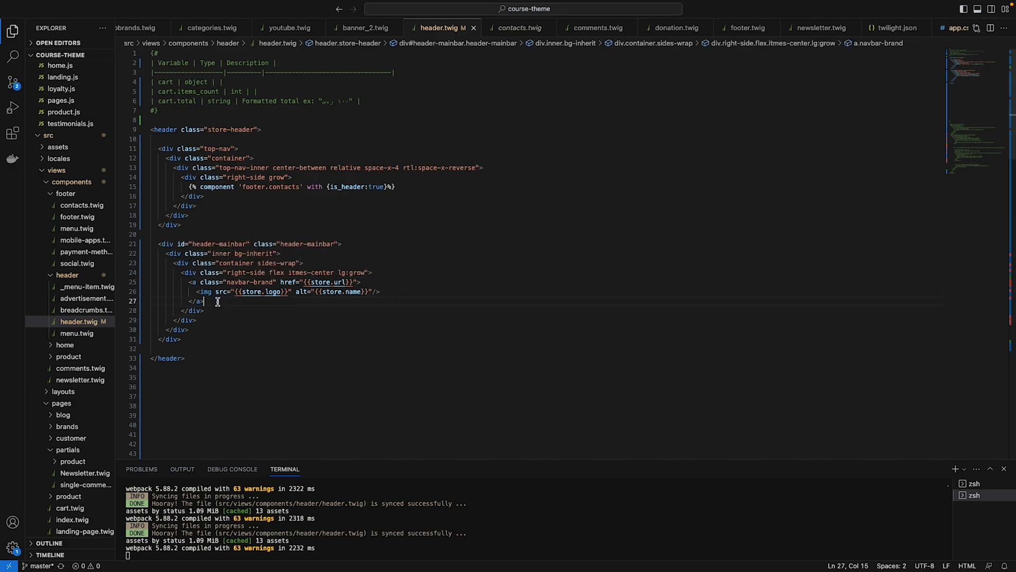
{"action": "key", "text": "enter"}
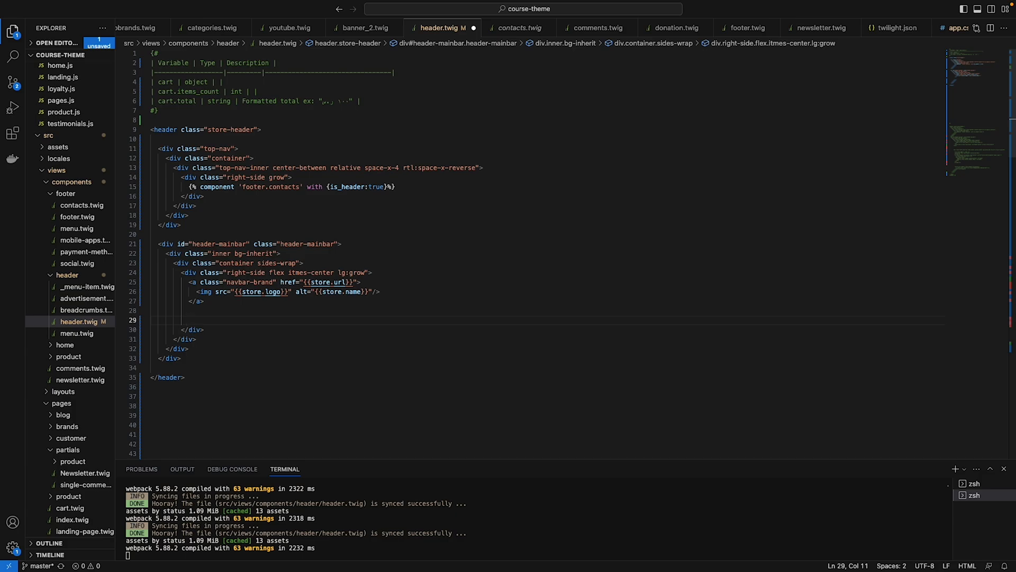
- Add <salla-search class="search-bar" id="header-search" inline> after the logo link
{"action": "type", "text": "<salla-"}
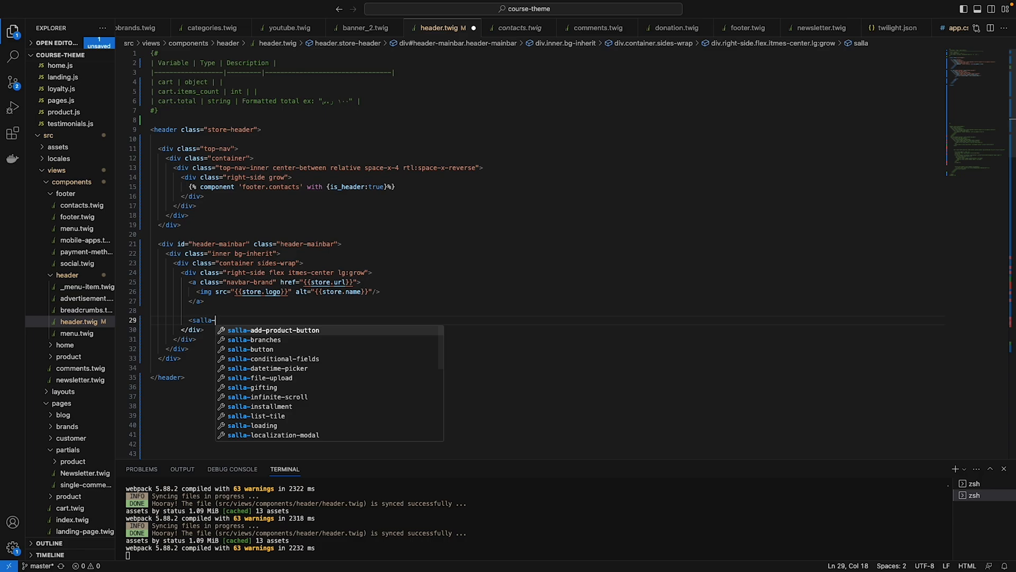
{"action": "type", "text": "sea"}
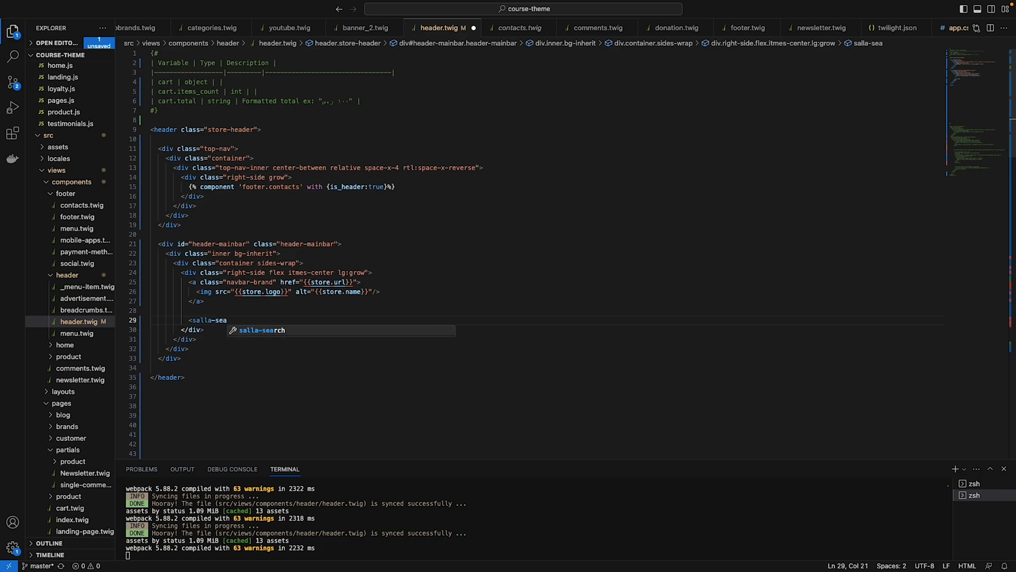
{"action": "type", "text": "ch>"}
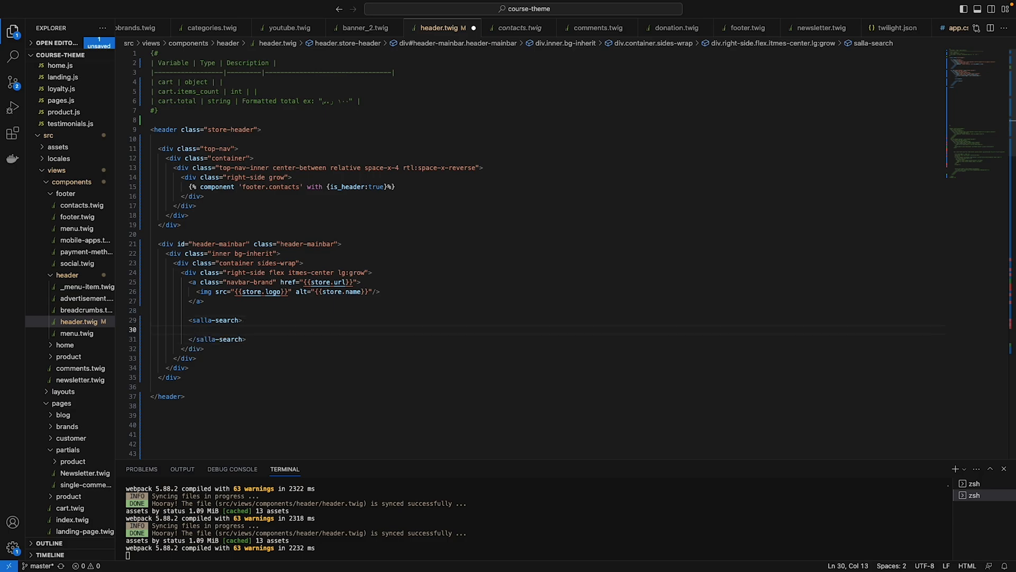
{"action": "type", "text": "class=\"search-bar\" id=\"header-search\" inline"}
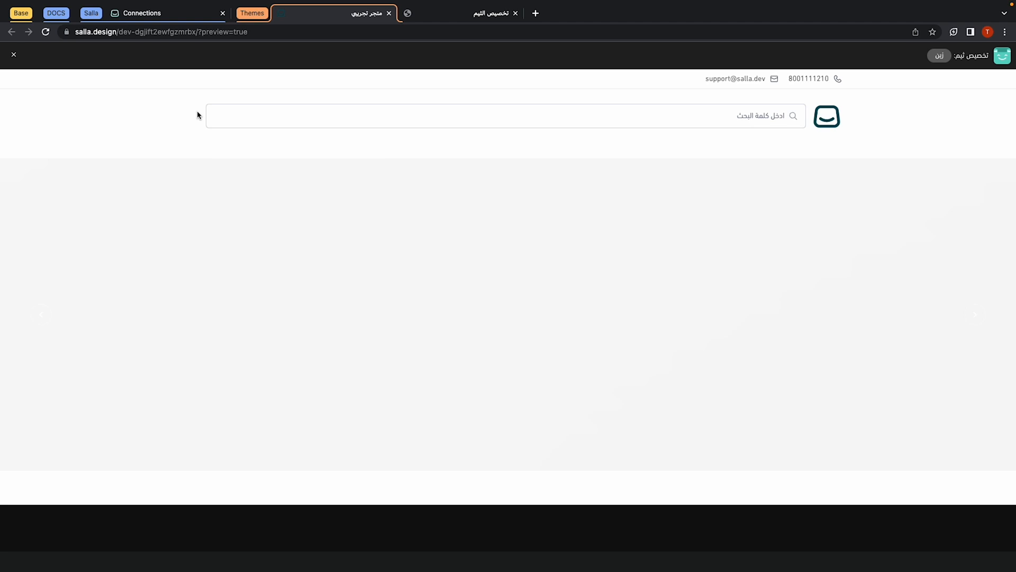
{"action": "mouse_move", "coordinate": [188, 129]}
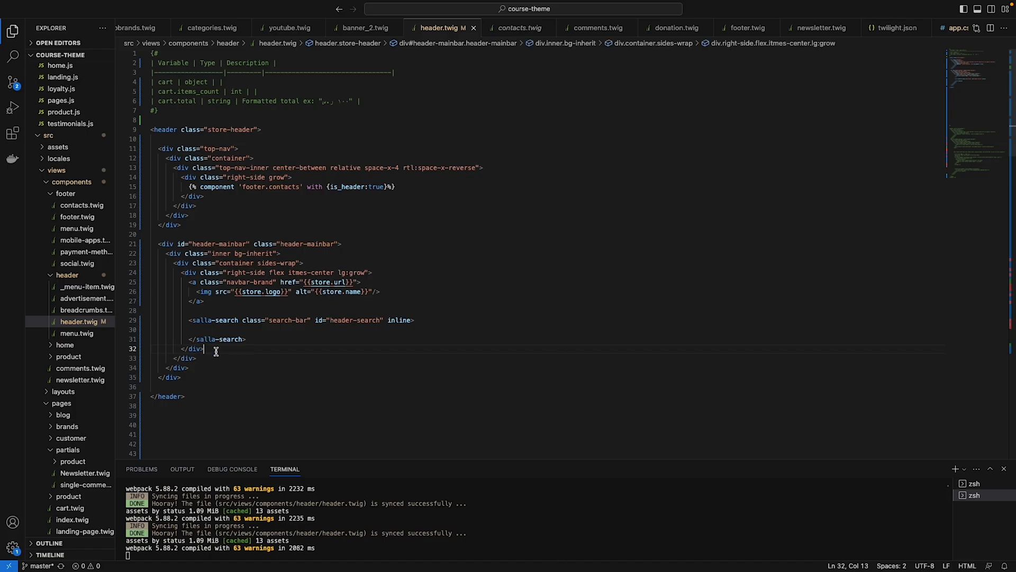
- Add a left-side flex div with items-center, justify and rtl/ltr padding classes
{"action": "type", "text": "<"}
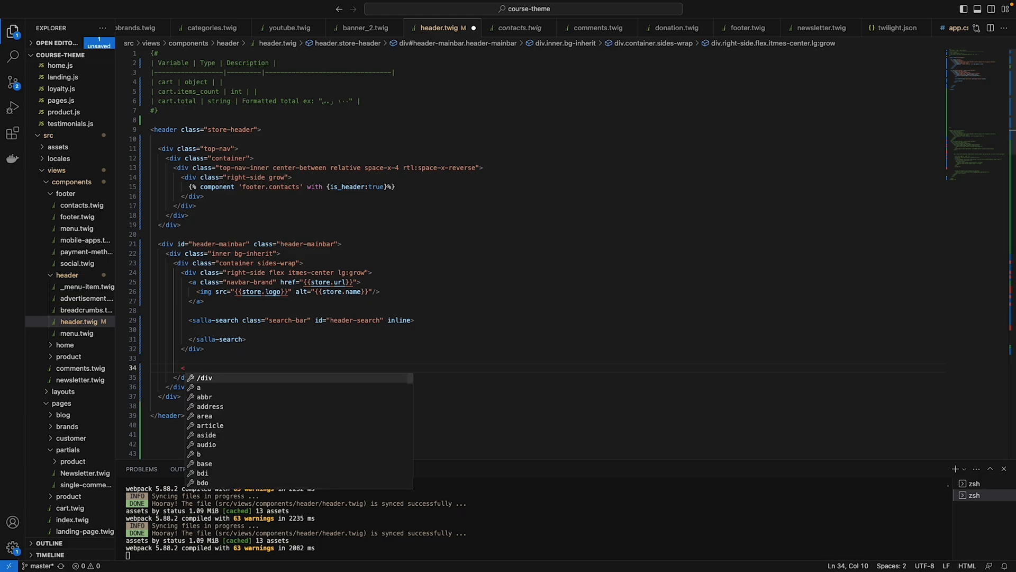
{"action": "type", "text": "div>"}
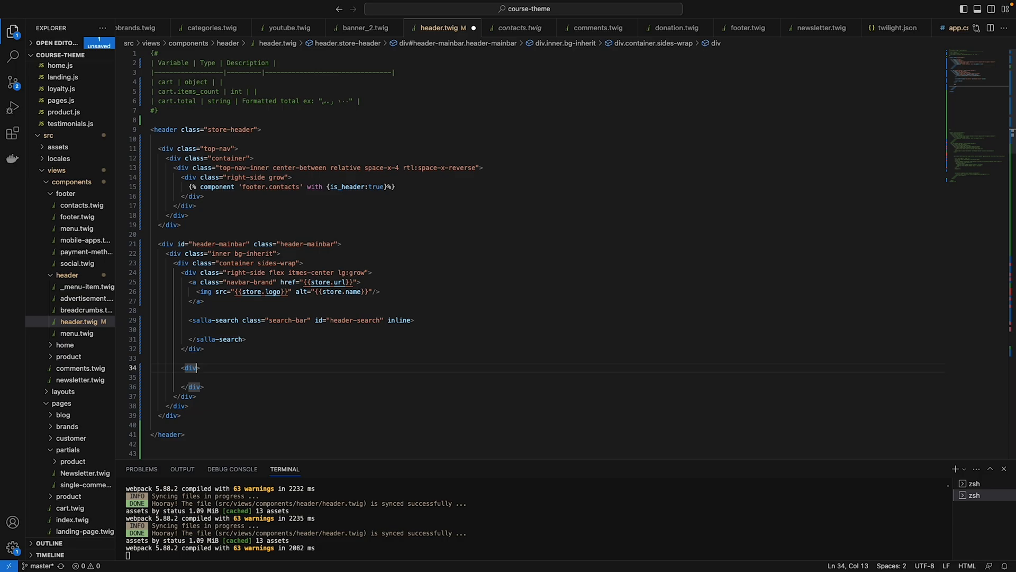
{"action": "type", "text": "class=\"left-side flex items-center justify-center lg:justify-end rtl:pr-4 ltr:pl-4 lg:px-0\""}
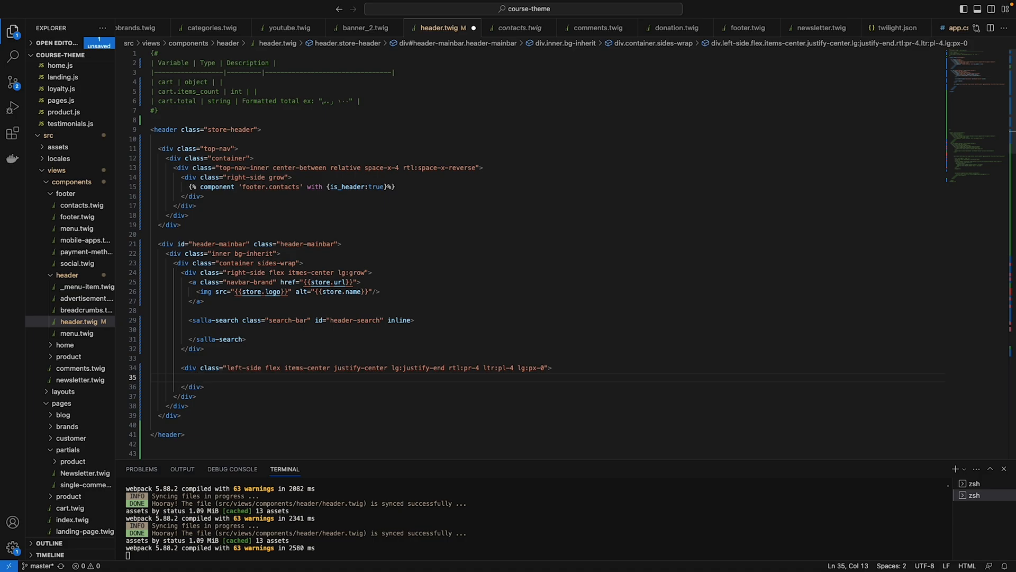
- Wrap a <salla-user-menu> in {% if user.type == "user" %} … {% endif %} inside it
{"action": "type", "text": "{%"}
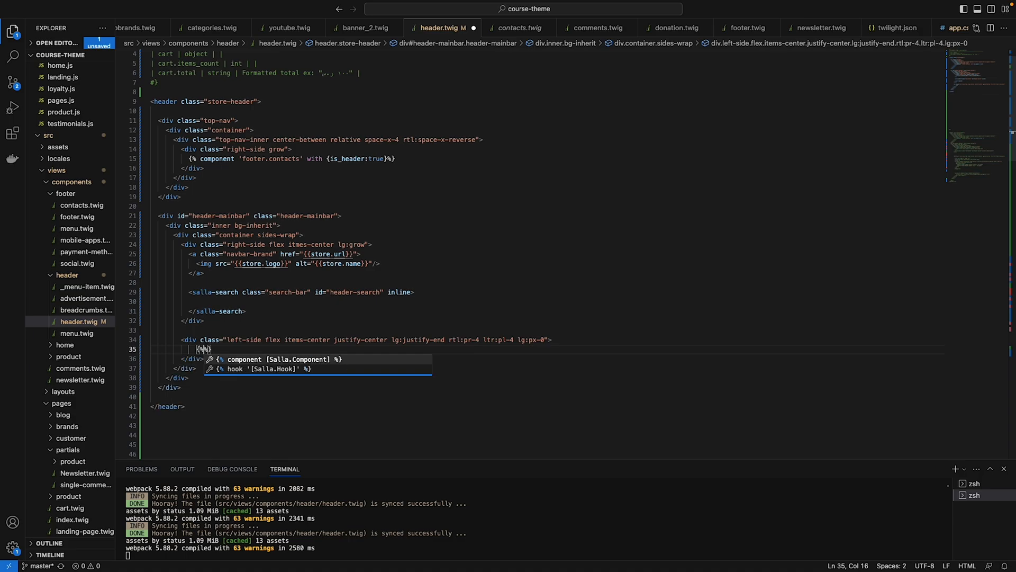
{"action": "type", "text": "if"}
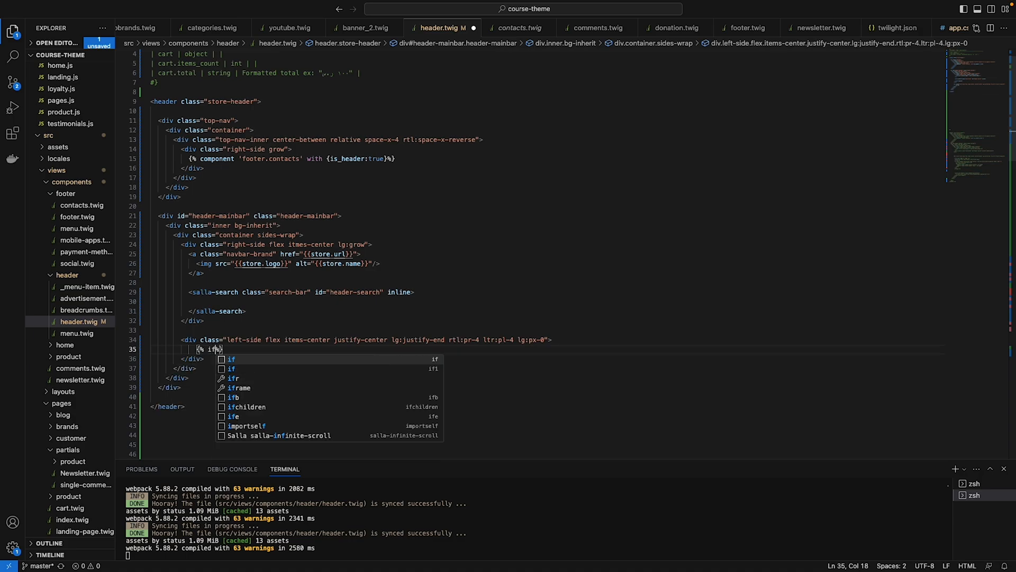
{"action": "type", "text": "user.ty"}
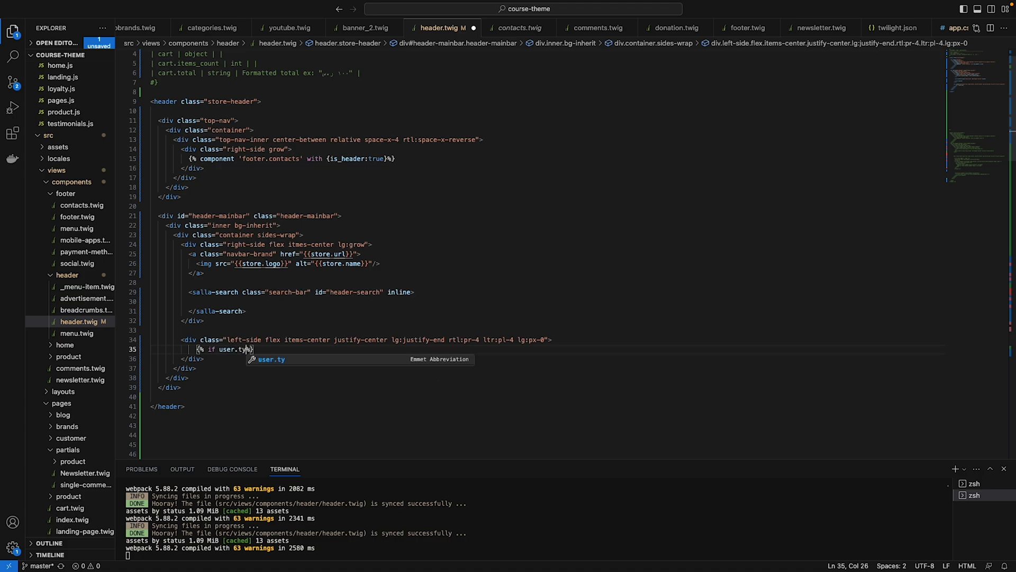
{"action": "type", "text": "pe == \""}
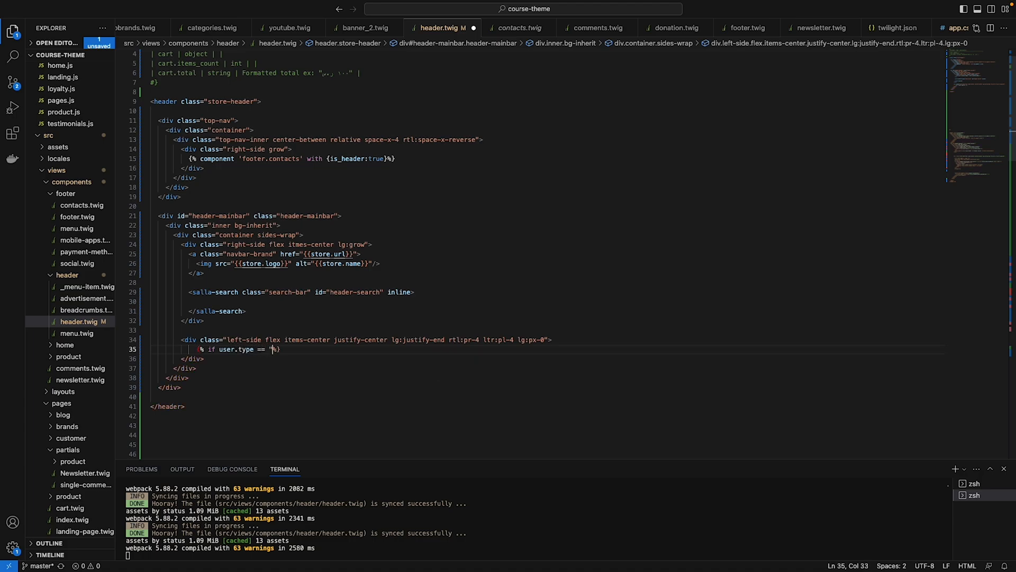
{"action": "type", "text": "user"}
{"action": "type", "text": "<"}
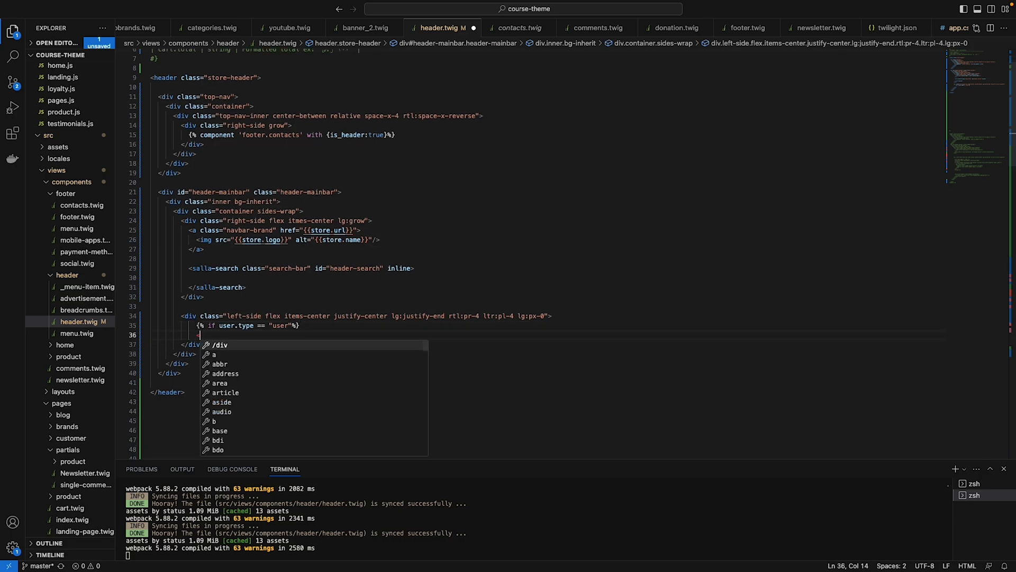
{"action": "type", "text": "salla-"}
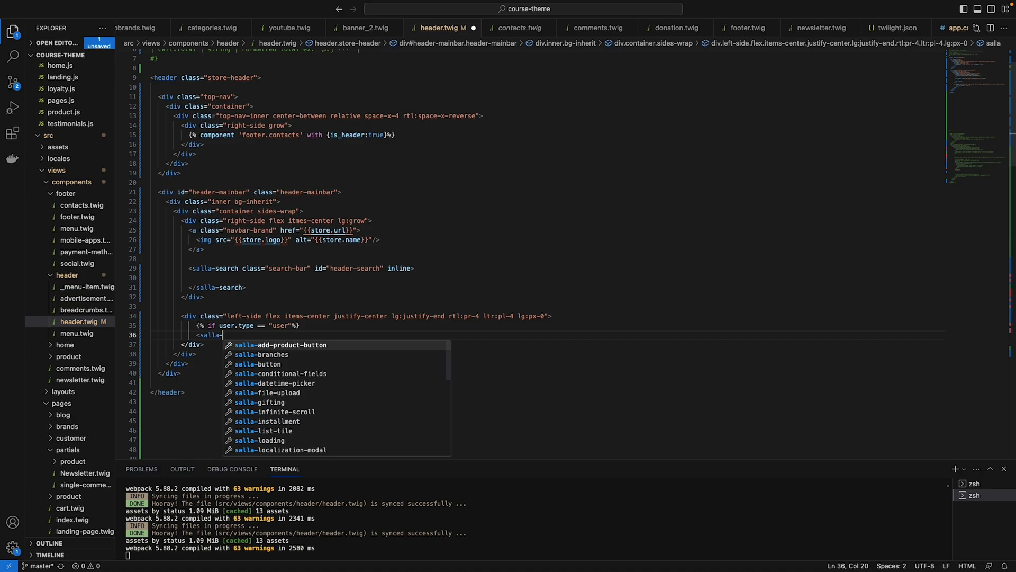
{"action": "type", "text": "user-menu></salla-user-menu>"}
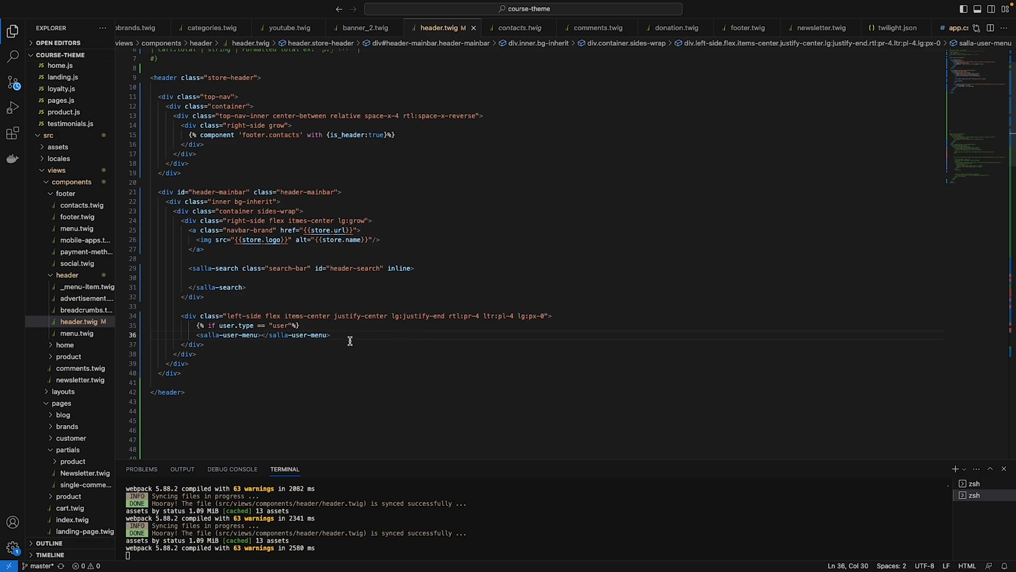
{"action": "key", "text": "enter"}
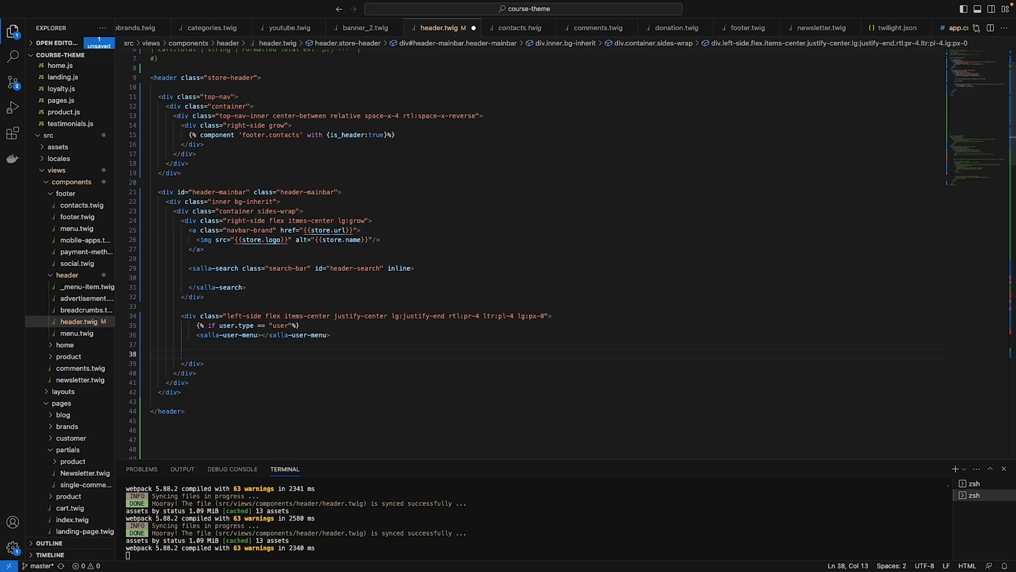
{"action": "type", "text": "{%endif%}"}
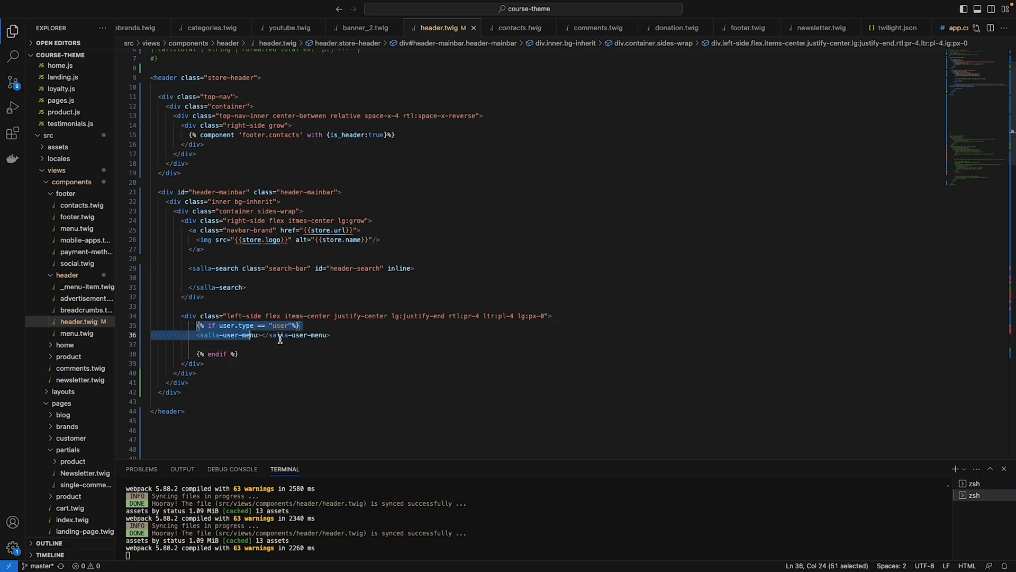
- Add an {% else %} login-button link dispatching 'login::open' with an icon sicon-user, then check the preview
{"action": "left_click", "coordinate": [214, 344]}
{"action": "type", "text": "{% %"}
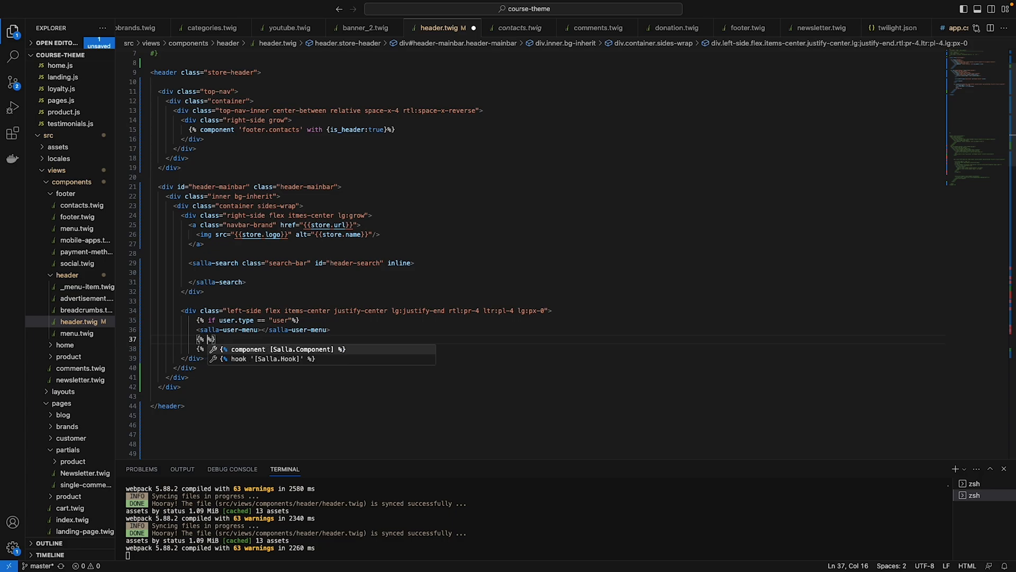
{"action": "type", "text": "else"}
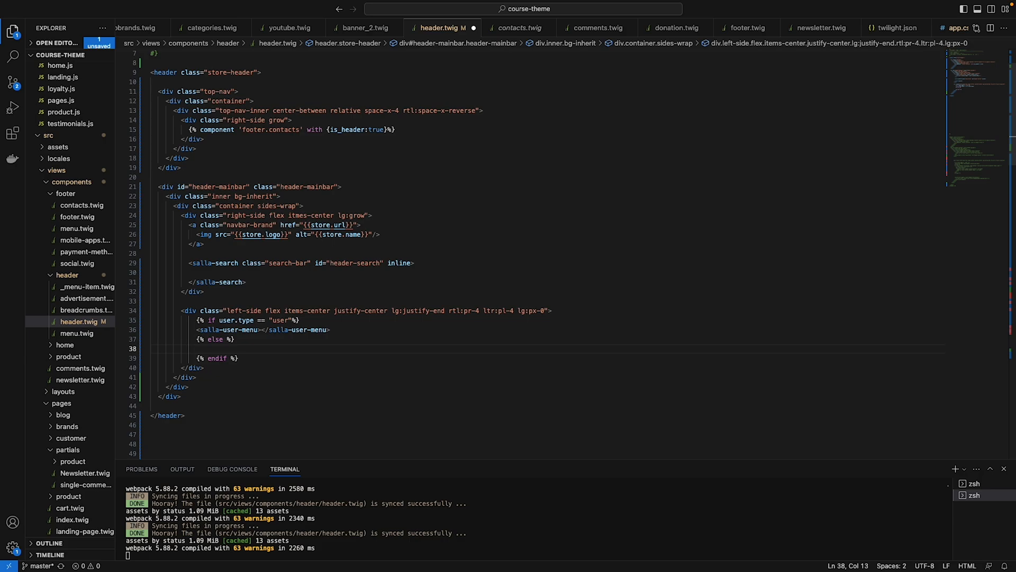
{"action": "type", "text": "<a"}
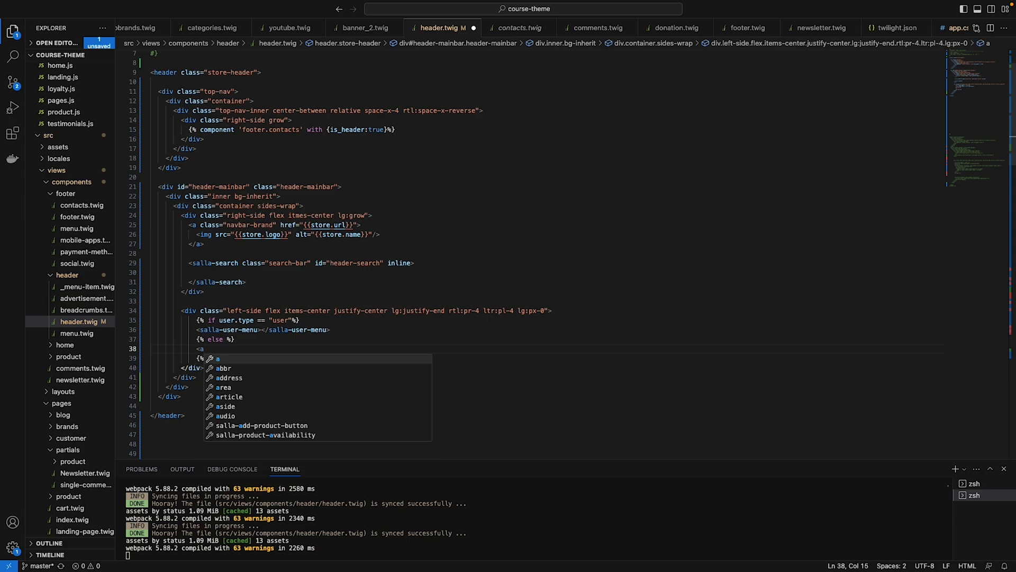
{"action": "type", "text": "class=\"header-icon-button login-button\" onclick=\"salla.event.dispatch('login::open')\">"}
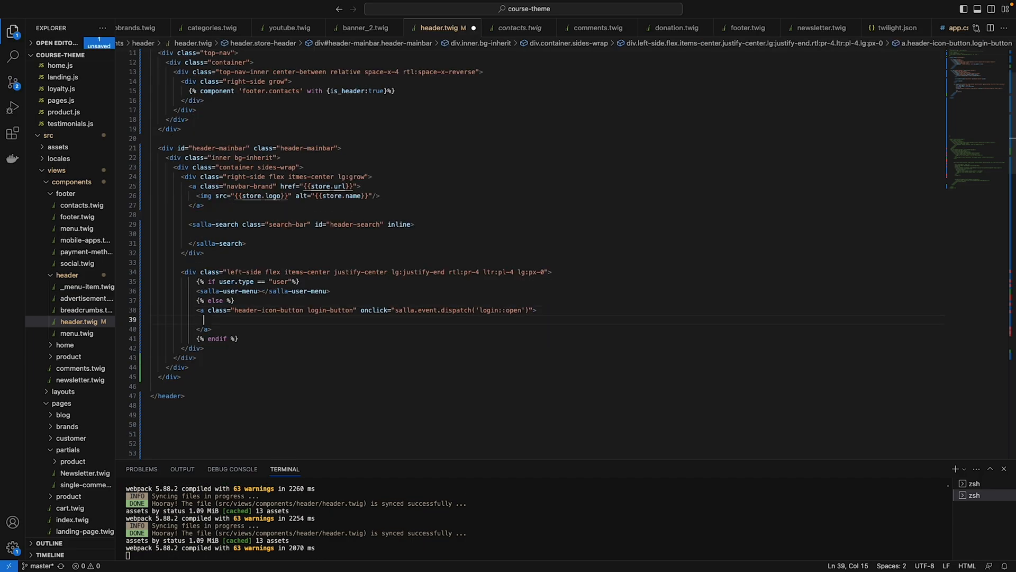
{"action": "type", "text": "<i></i>"}
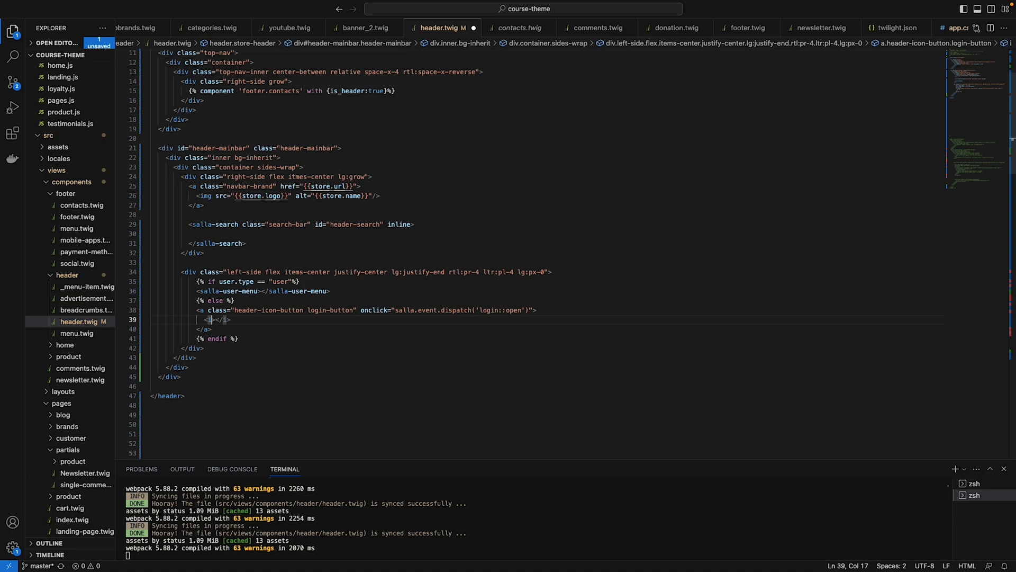
{"action": "type", "text": "class=\"icon sicon-user\""}
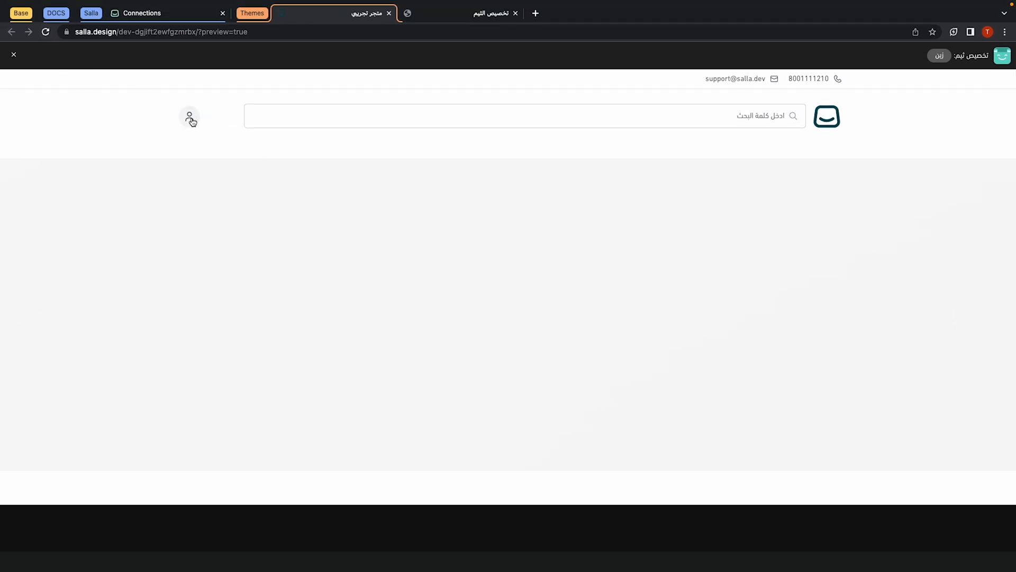
{"action": "left_click", "coordinate": [189, 116]}
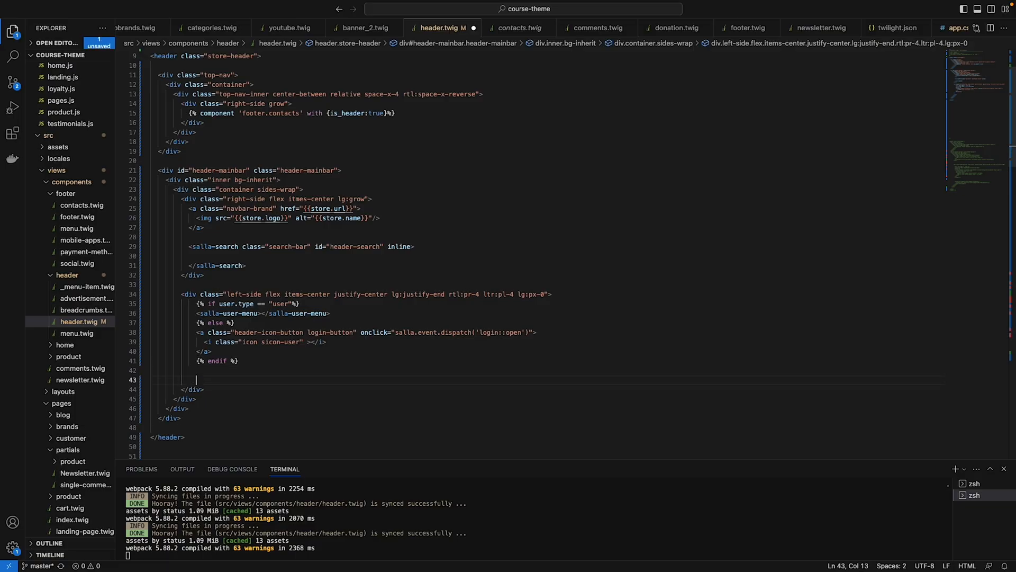
- Add <salla-cart-summary class="header-icon-button"> with an <i slot="icon" class="icon sicon-shopping-bag">
{"action": "type", "text": "<"}
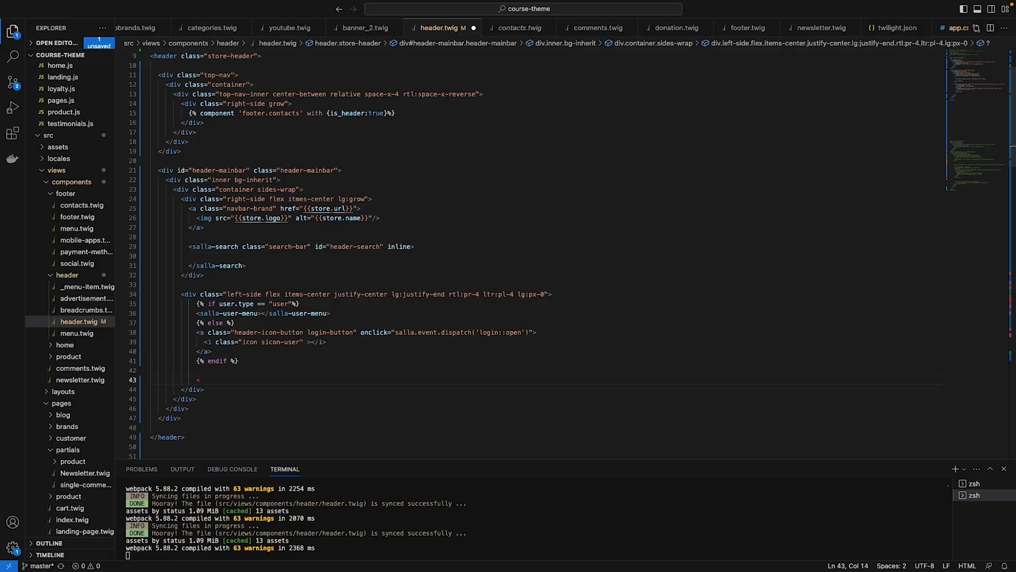
{"action": "type", "text": "salla-"}
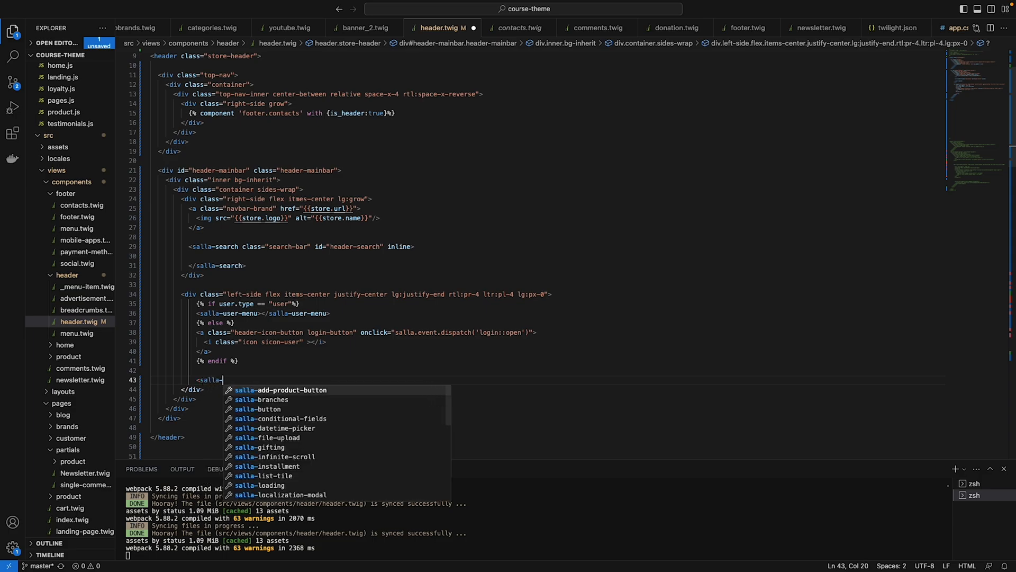
{"action": "type", "text": "cart"}
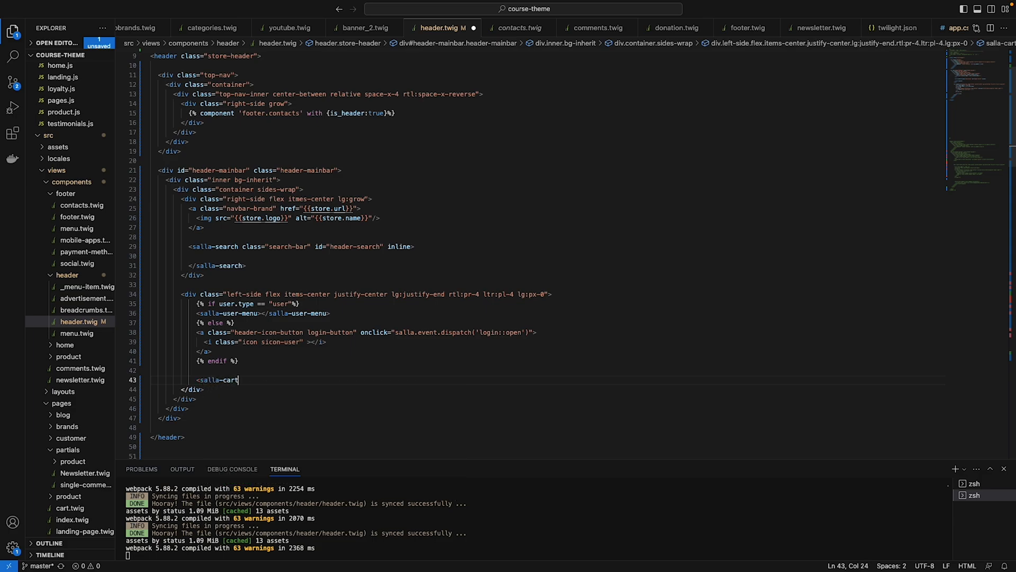
{"action": "type", "text": "-summary  class=\"header-icon-button\">"}
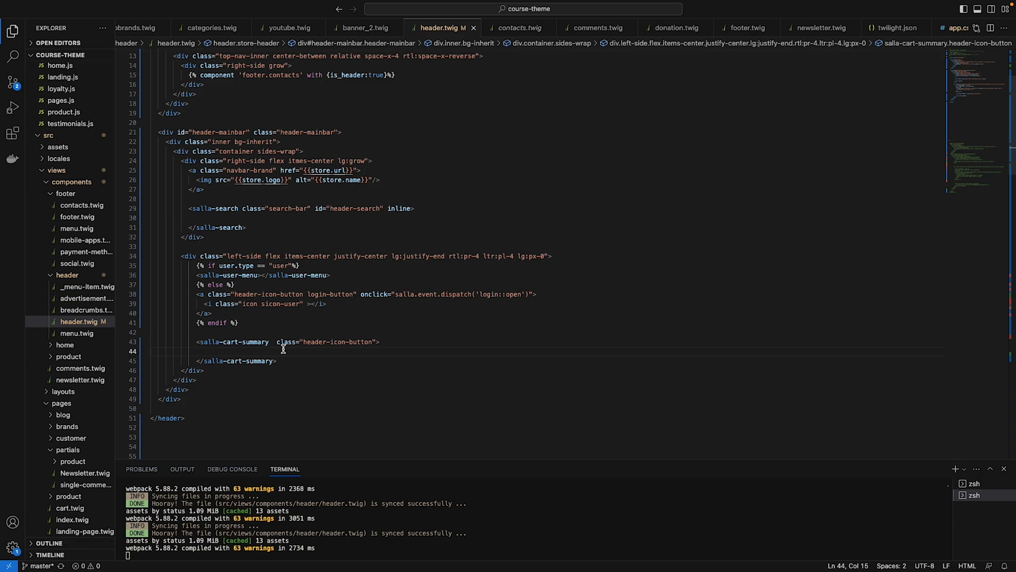
{"action": "type", "text": "<i slot=\"icon\" class=\"icon sicon-shopping-bag leading-none\"></i>"}
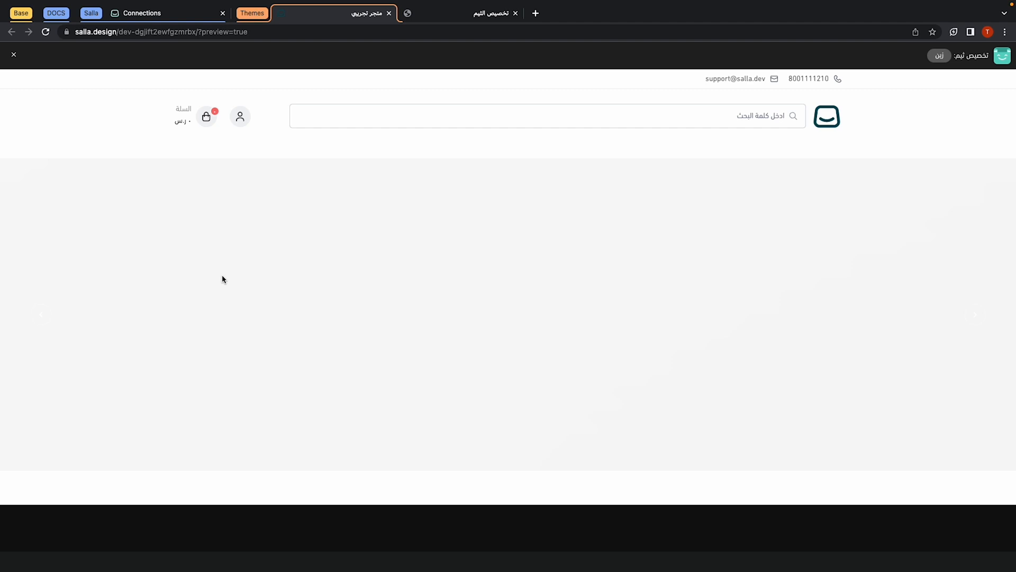
{"action": "mouse_move", "coordinate": [265, 117]}
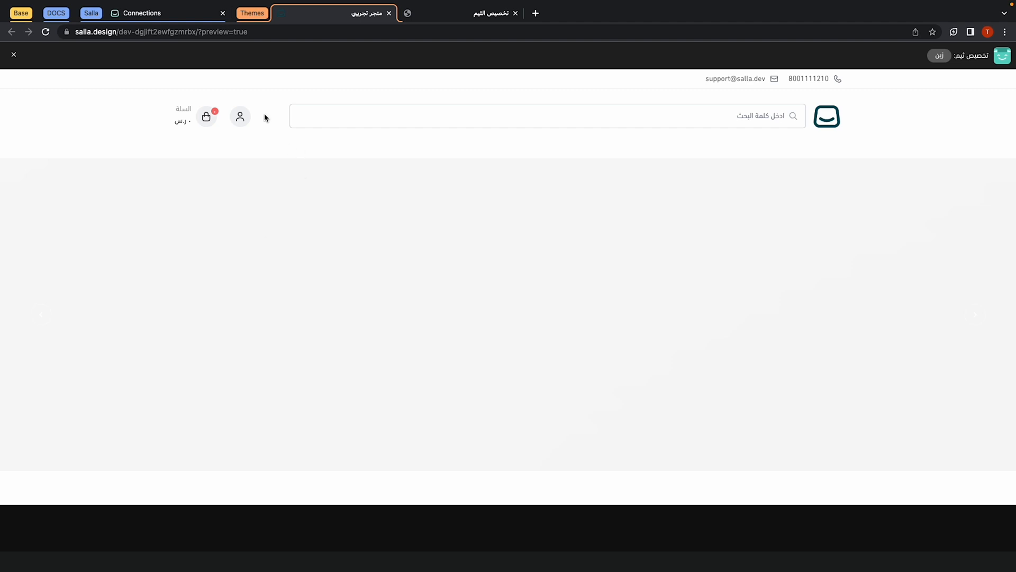